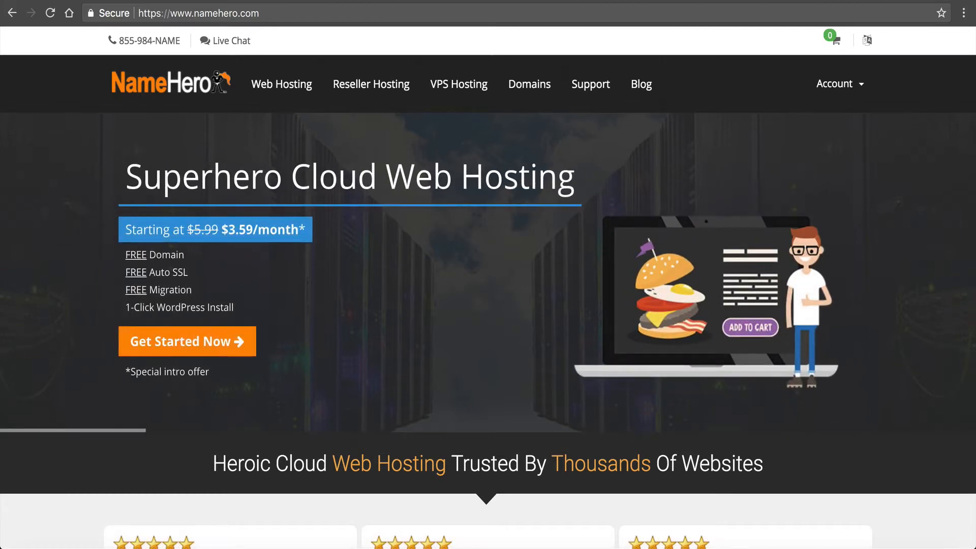
Go to the VPS Hosting page listing Hero 2GB ($27.97) through 8GB ($48.97) plans.
scroll("down", 3)
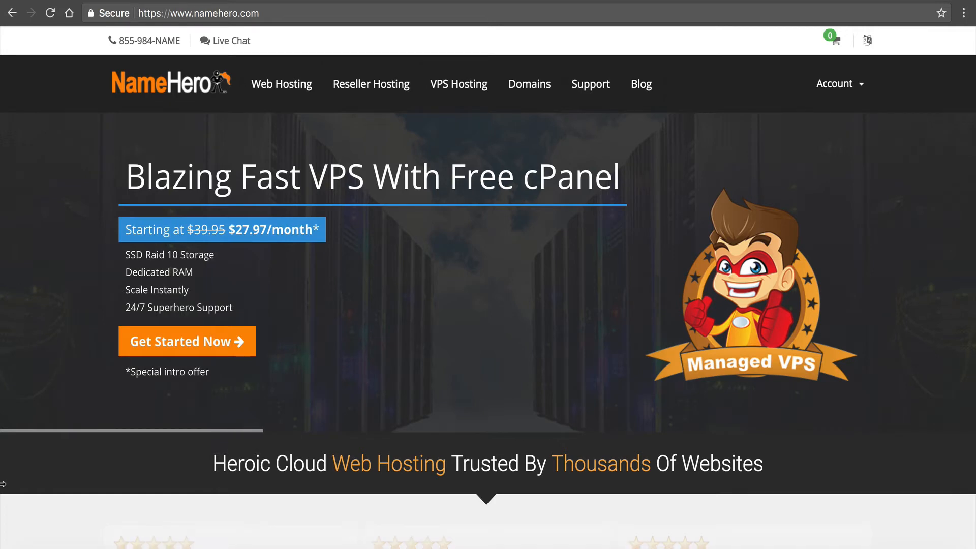
scroll("down", 3)
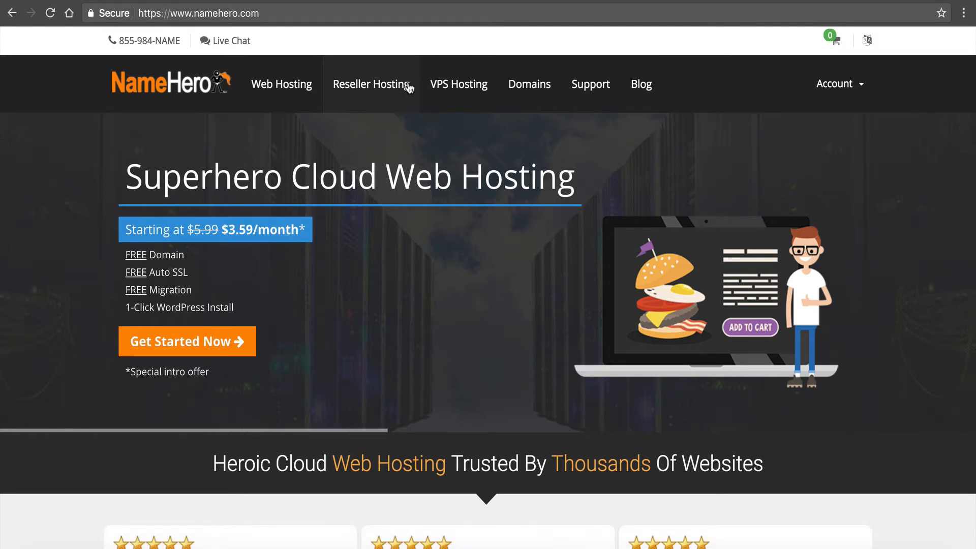
left_click(458, 84)
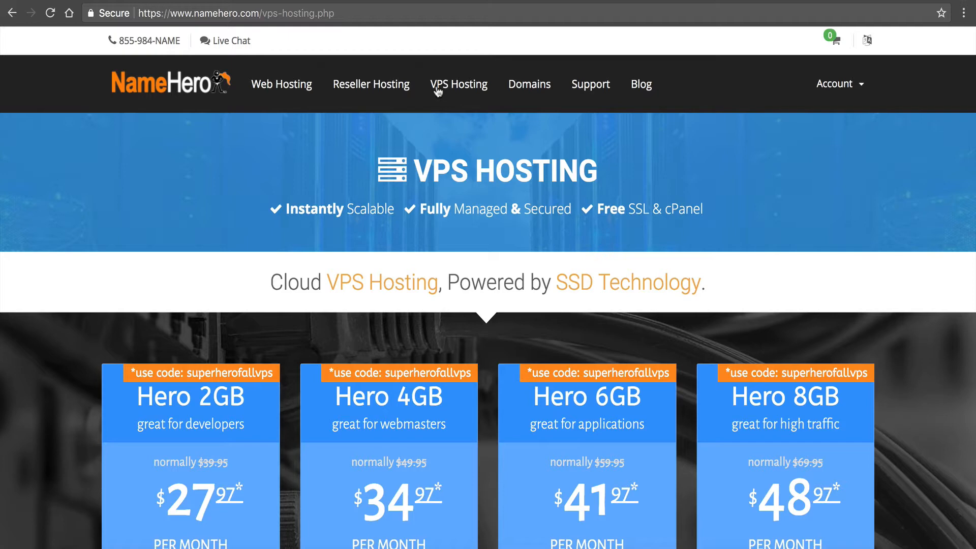
mouse_move(392, 319)
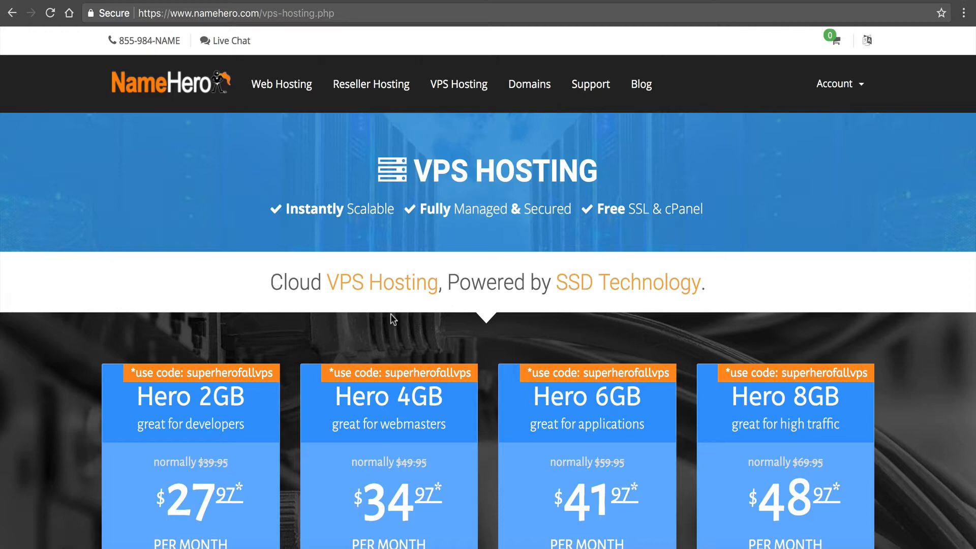
scroll("down", 3)
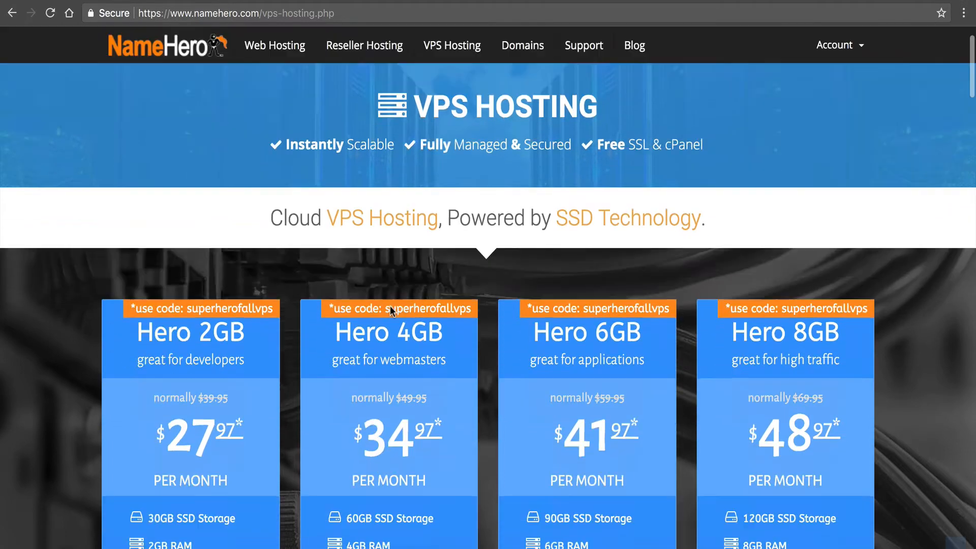
Compare the Hero plan specs: 30–120GB SSD, 2–8GB RAM, 5TB bandwidth, 2–6 cores, free cPanel.
scroll("down", 3)
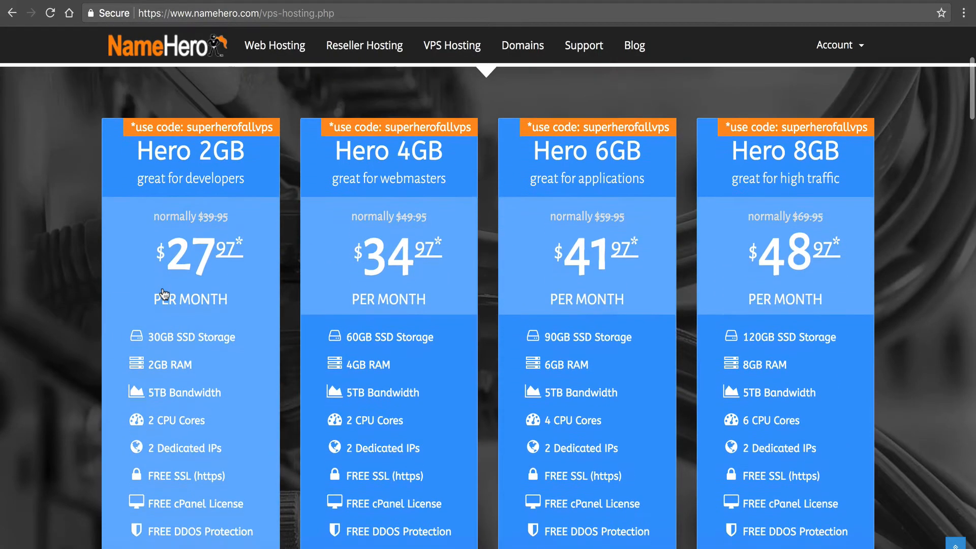
scroll("down", 3)
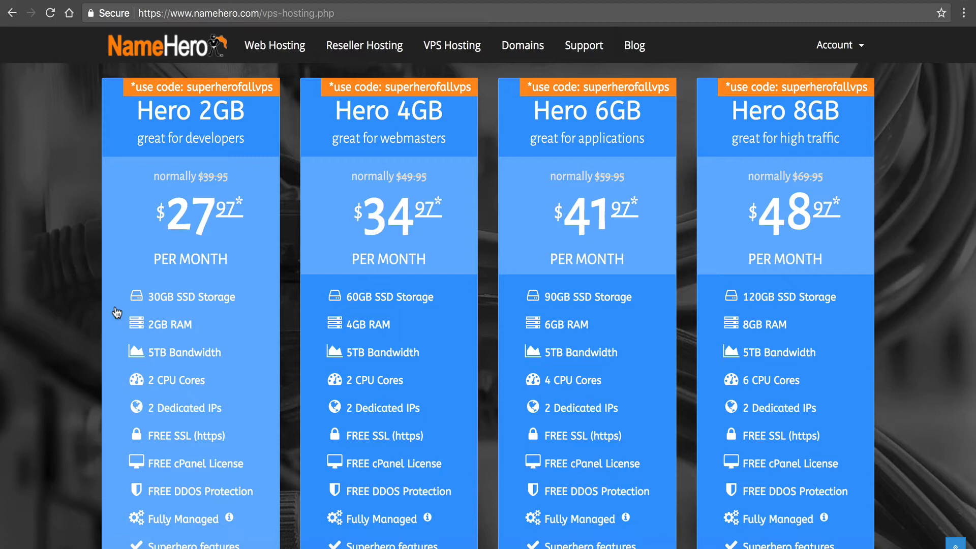
mouse_move(487, 330)
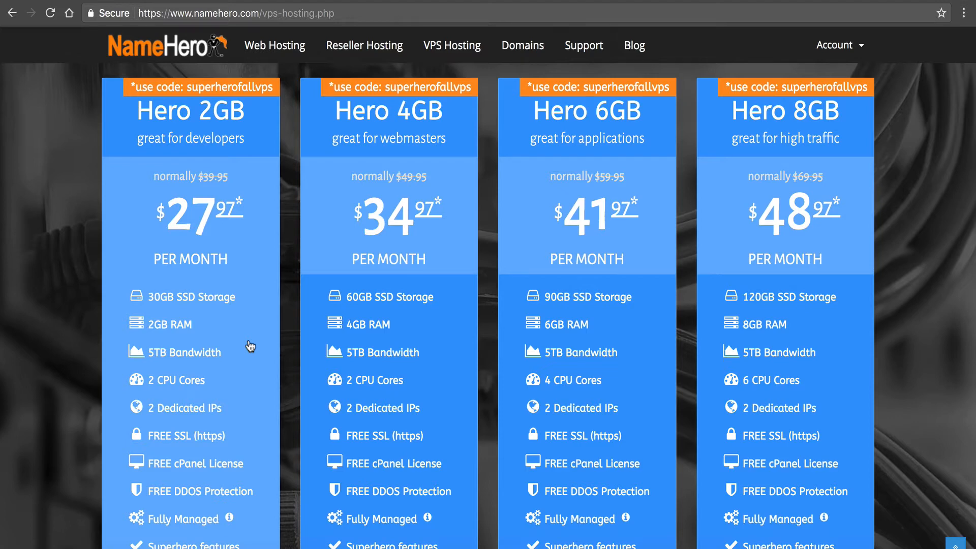
mouse_move(3, 256)
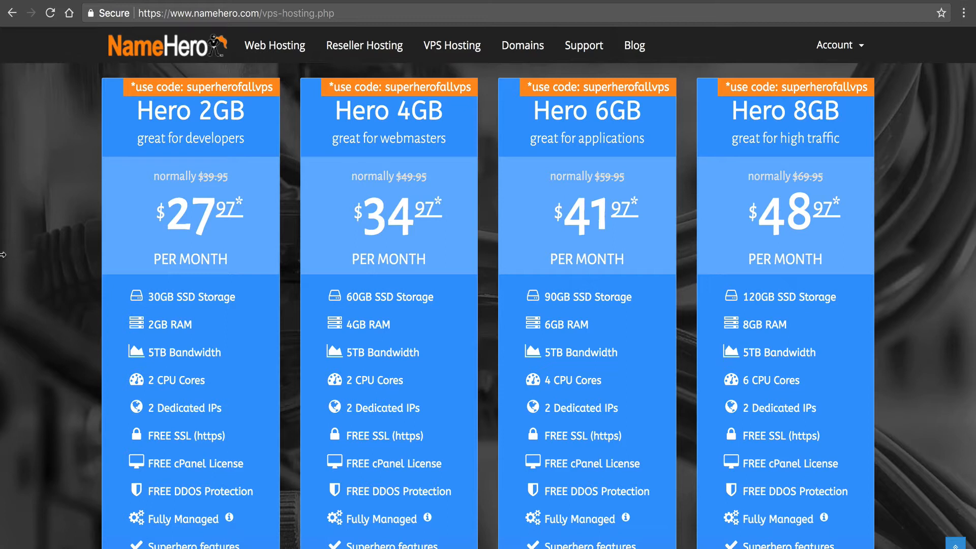
scroll("down", 3)
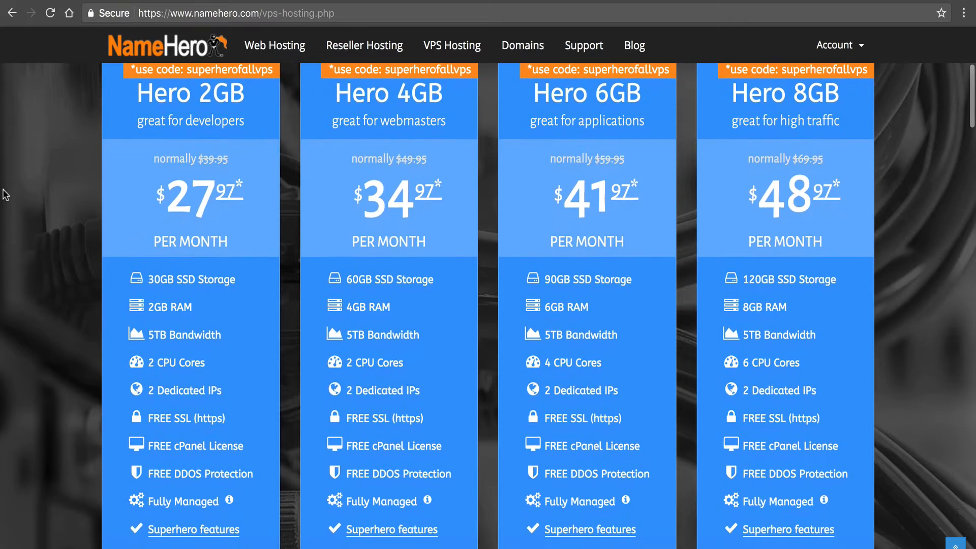
mouse_move(150, 339)
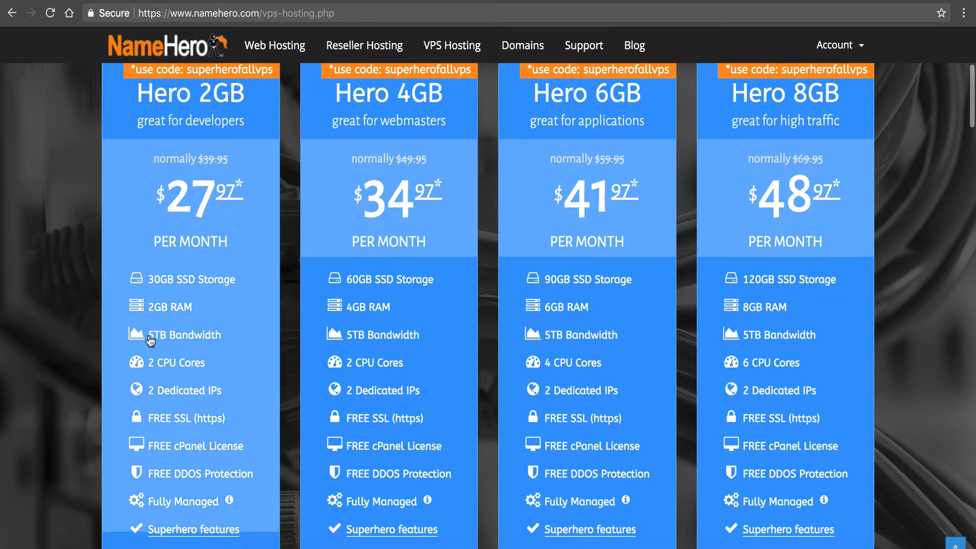
mouse_move(660, 395)
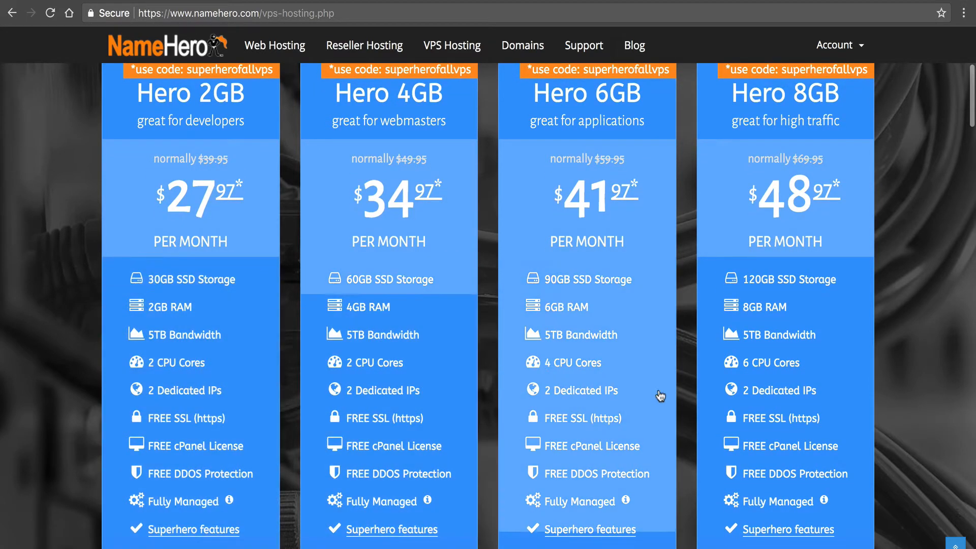
mouse_move(436, 410)
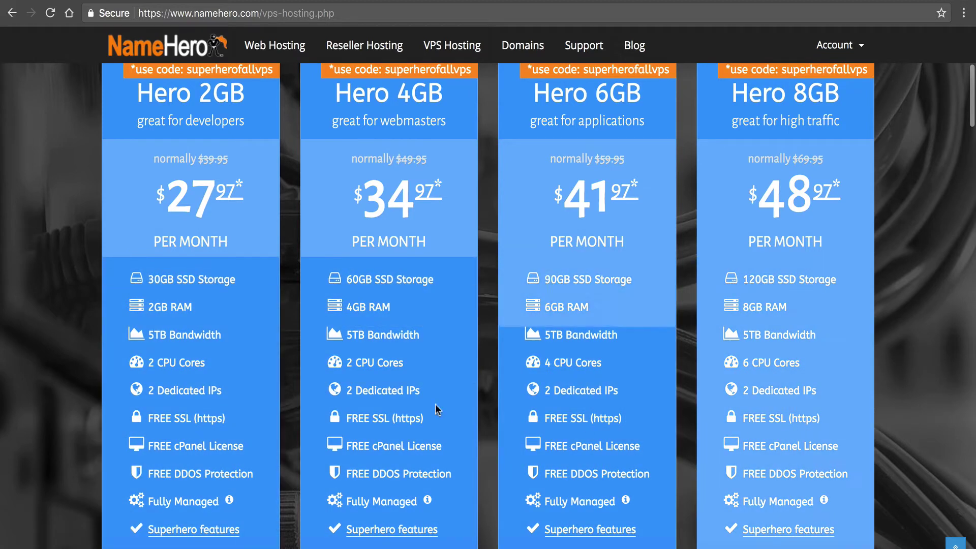
mouse_move(252, 388)
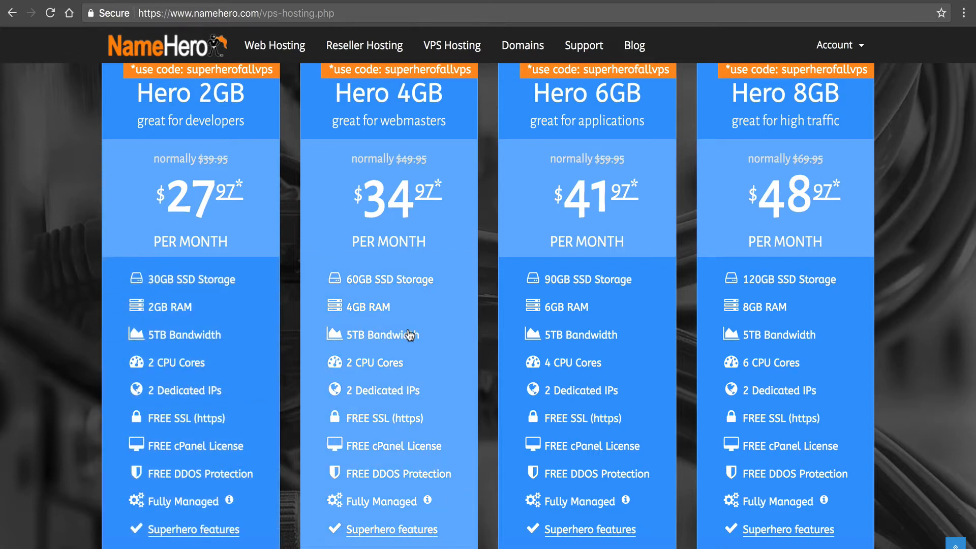
mouse_move(568, 212)
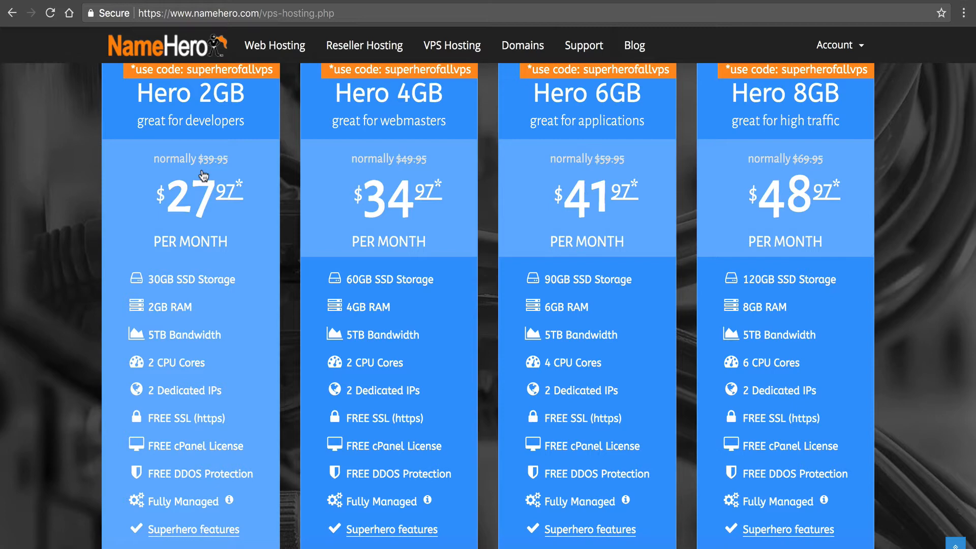
mouse_move(193, 93)
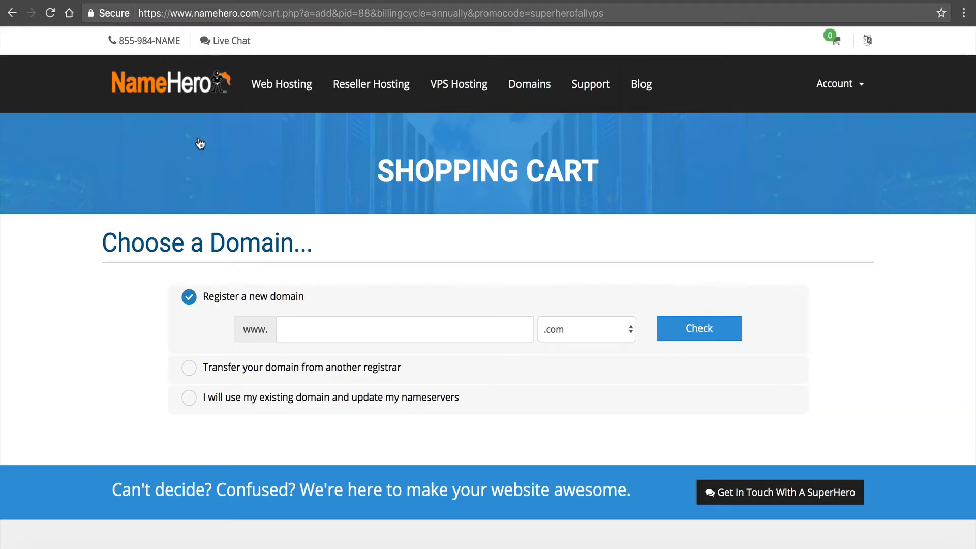
mouse_move(213, 304)
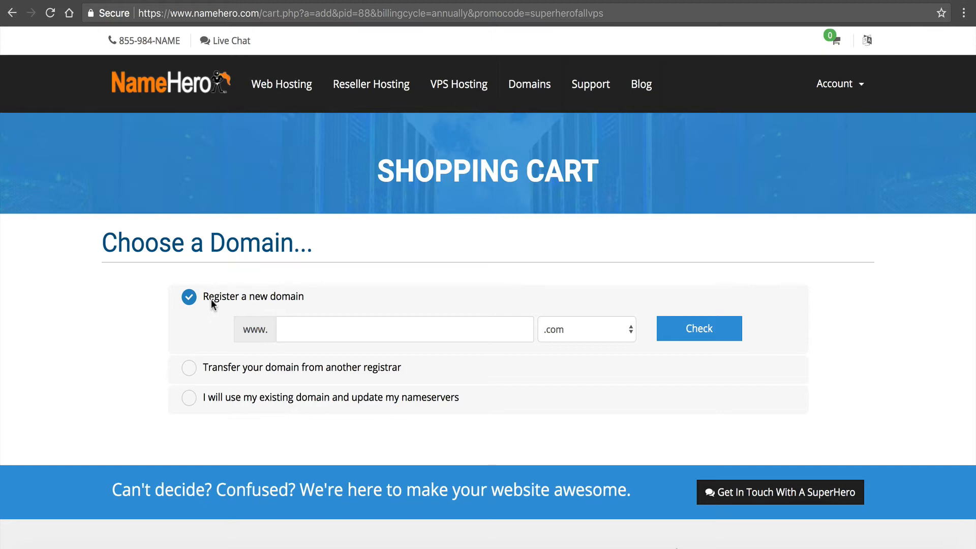
mouse_move(287, 290)
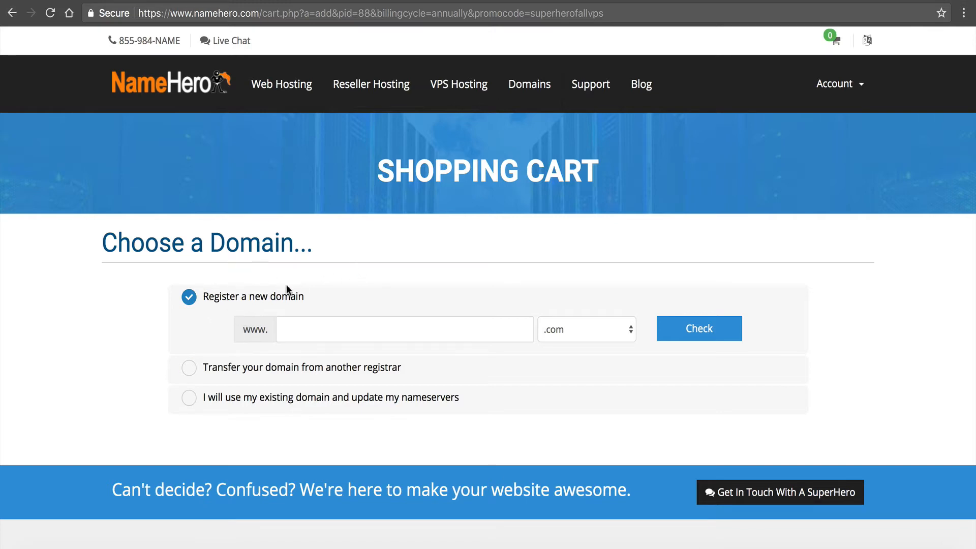
Choose the existing-domain option and enter namehero with the org extension.
left_click(189, 367)
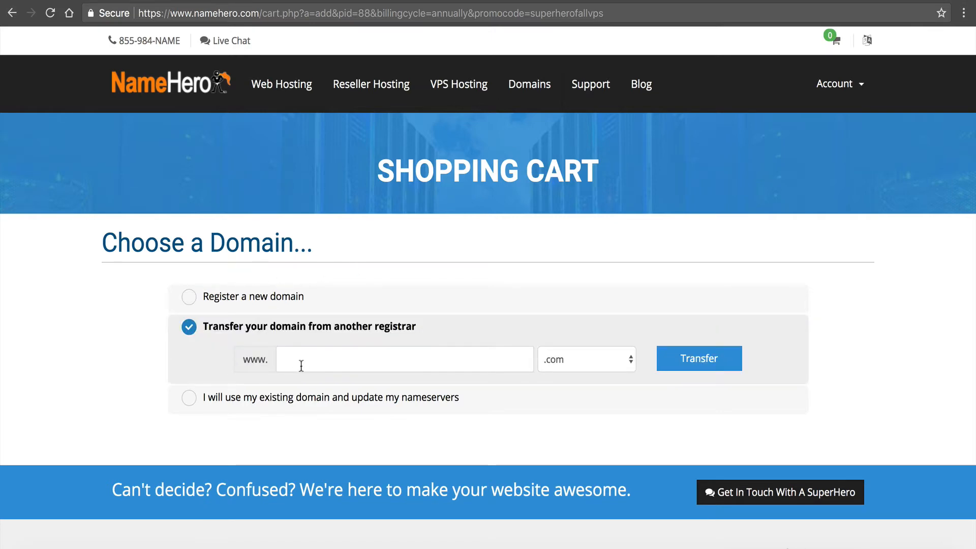
left_click(189, 397)
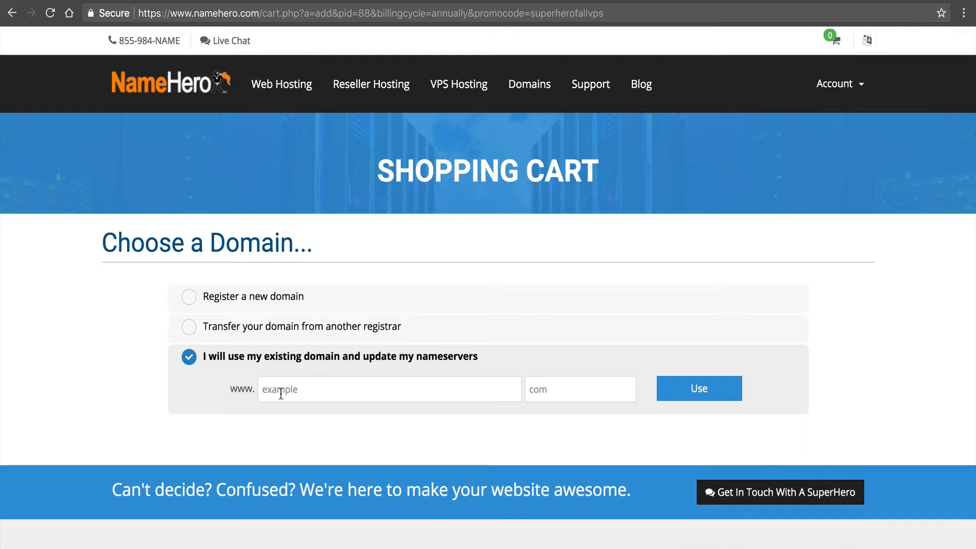
type("namehero")
type("org")
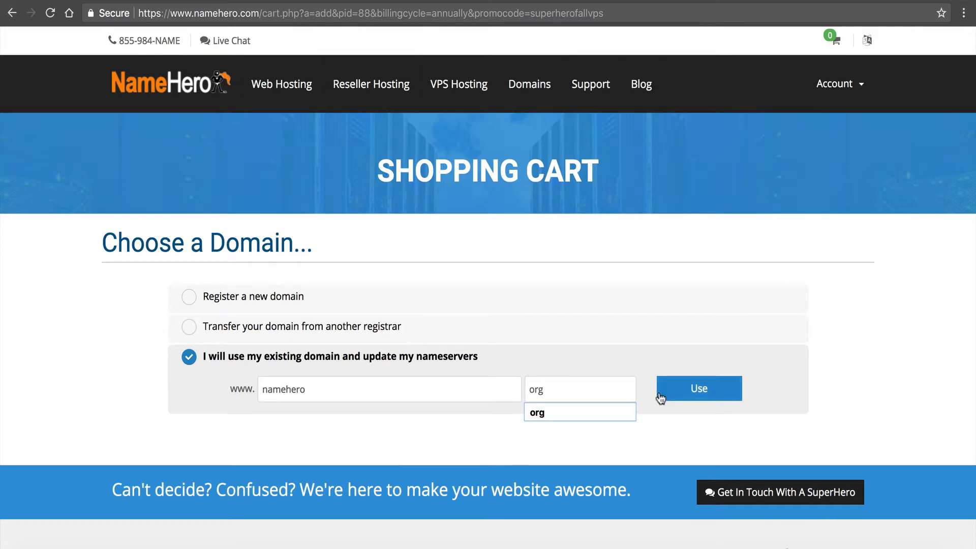
Continue to the Hero 2GB Configure page and set the 12 Month Price - $39.95 USD cycle.
left_click(698, 388)
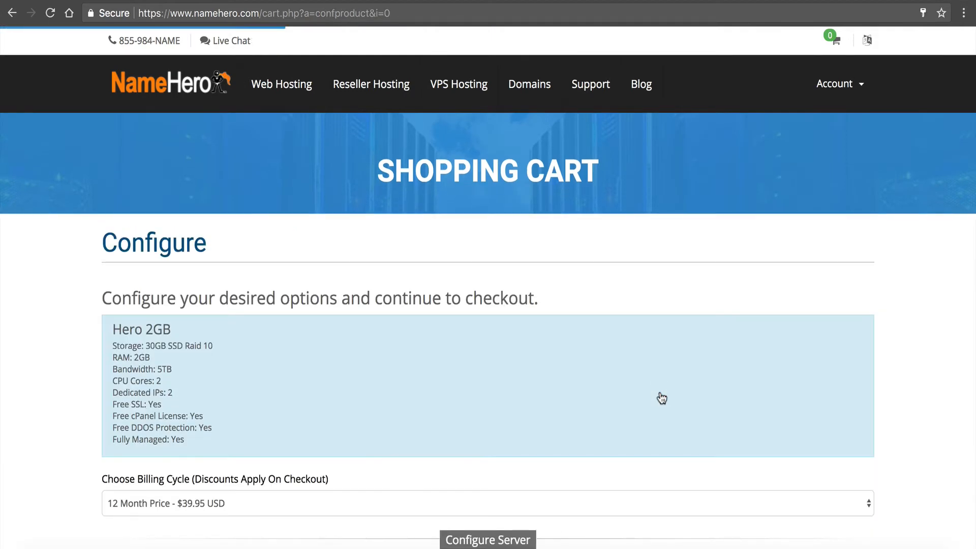
mouse_move(129, 323)
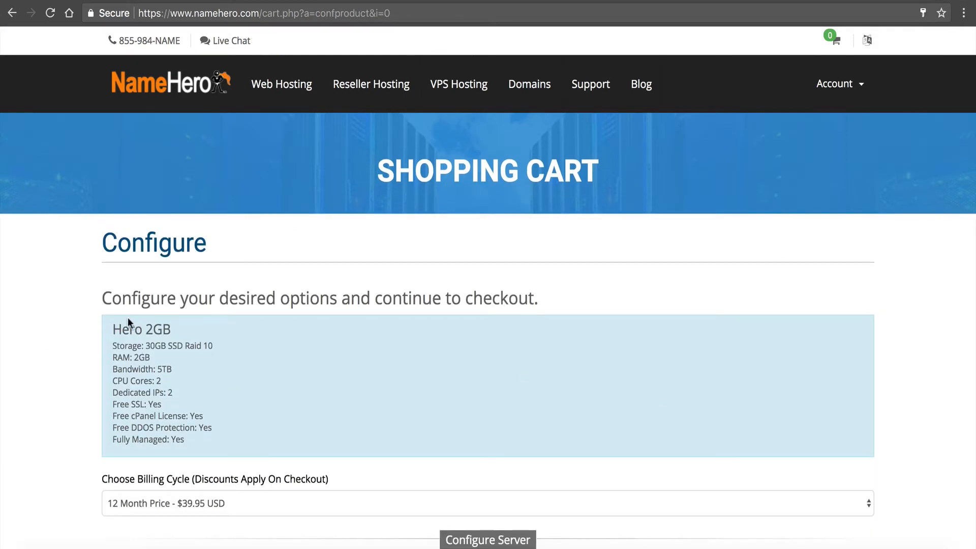
mouse_move(144, 443)
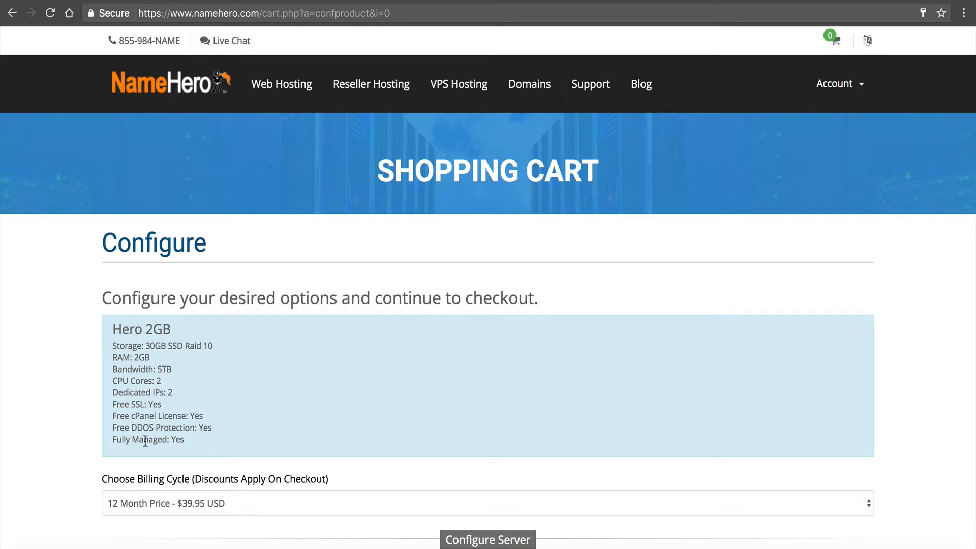
scroll("down", 3)
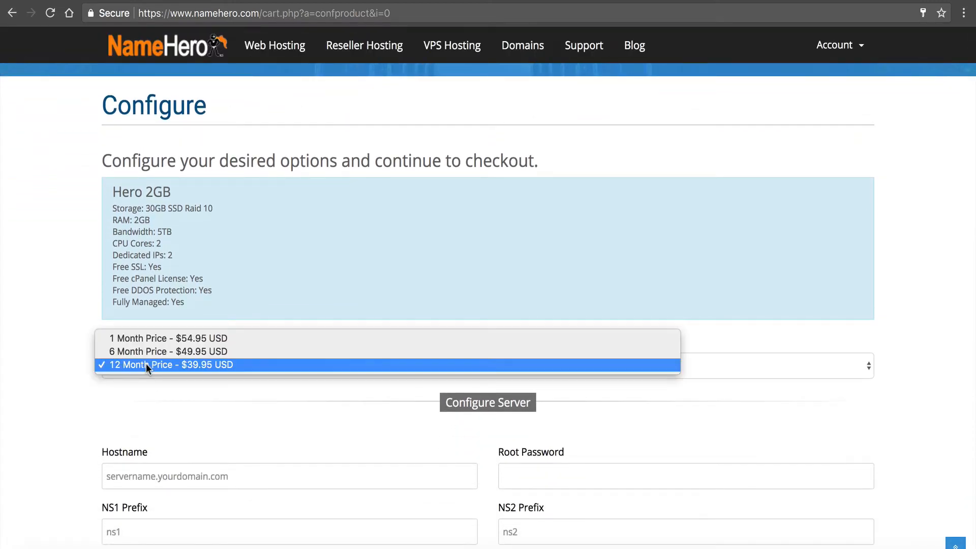
mouse_move(142, 372)
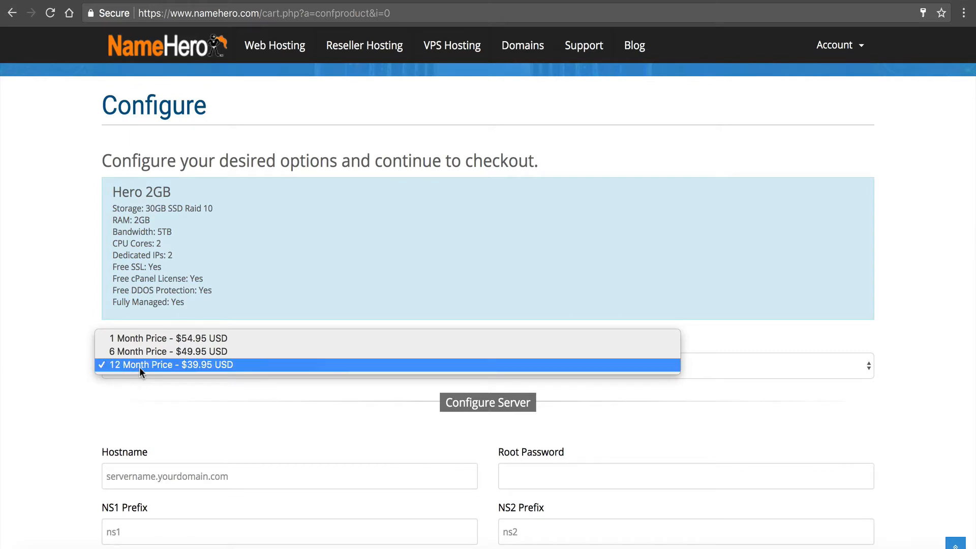
mouse_move(184, 368)
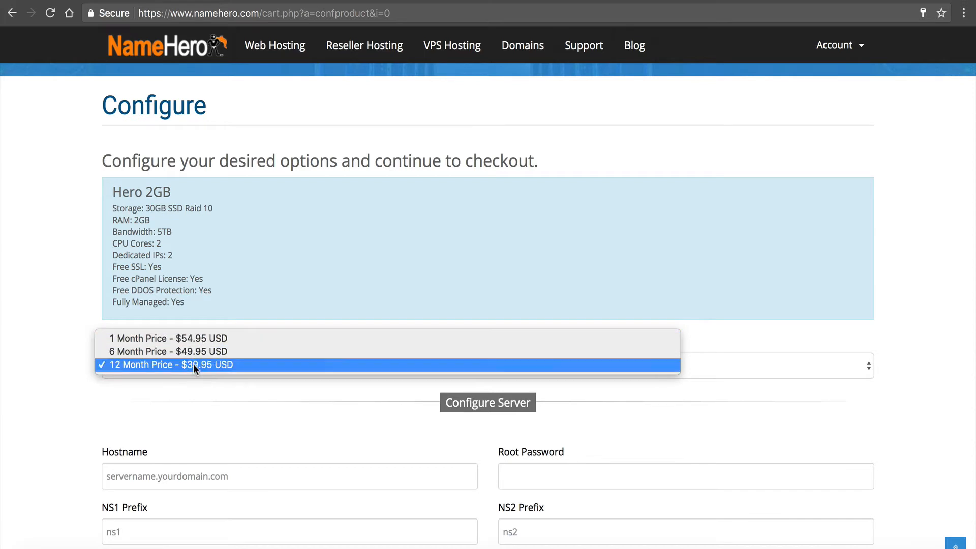
mouse_move(192, 391)
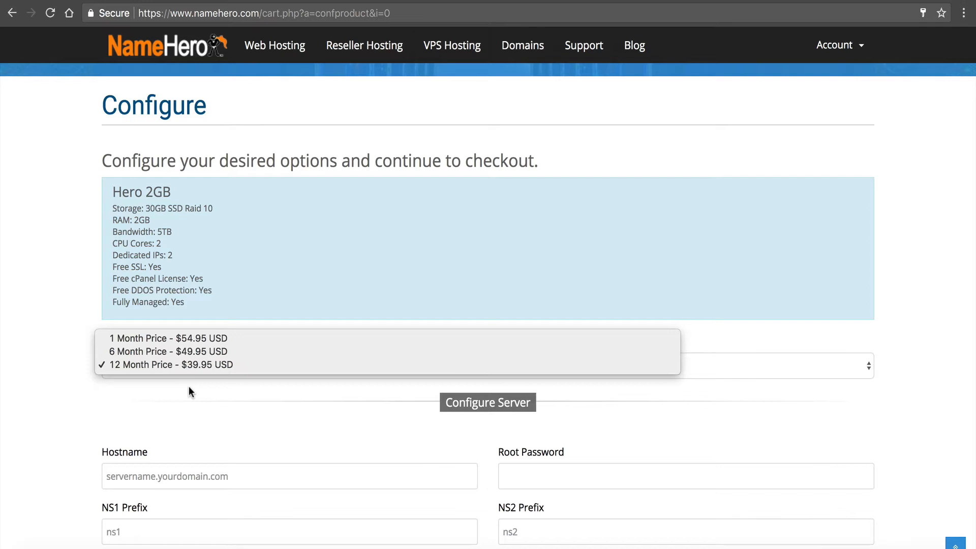
mouse_move(193, 365)
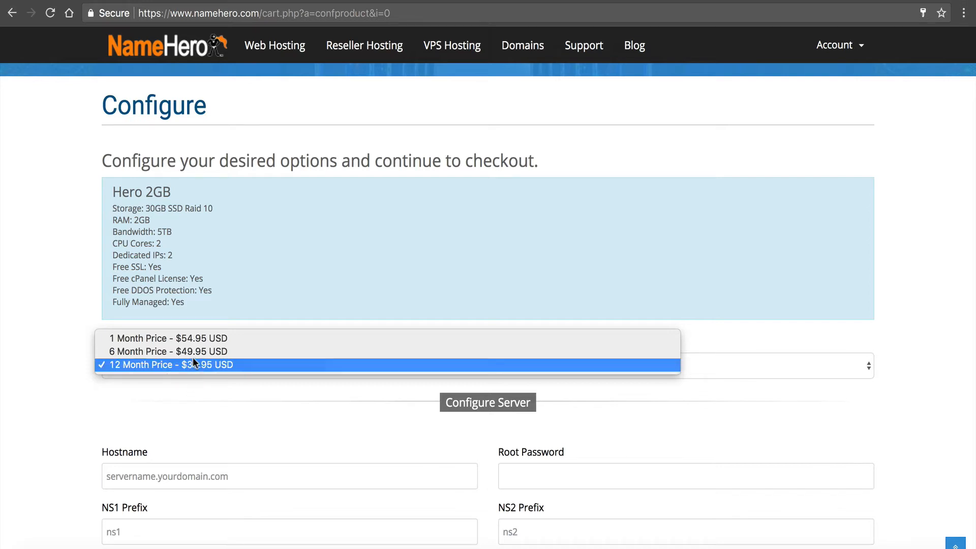
left_click(167, 366)
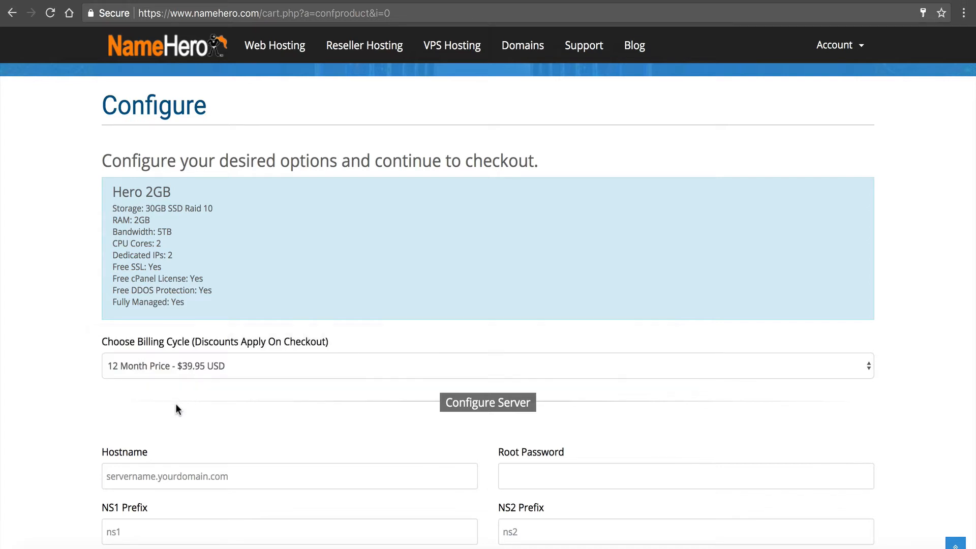
scroll("down", 3)
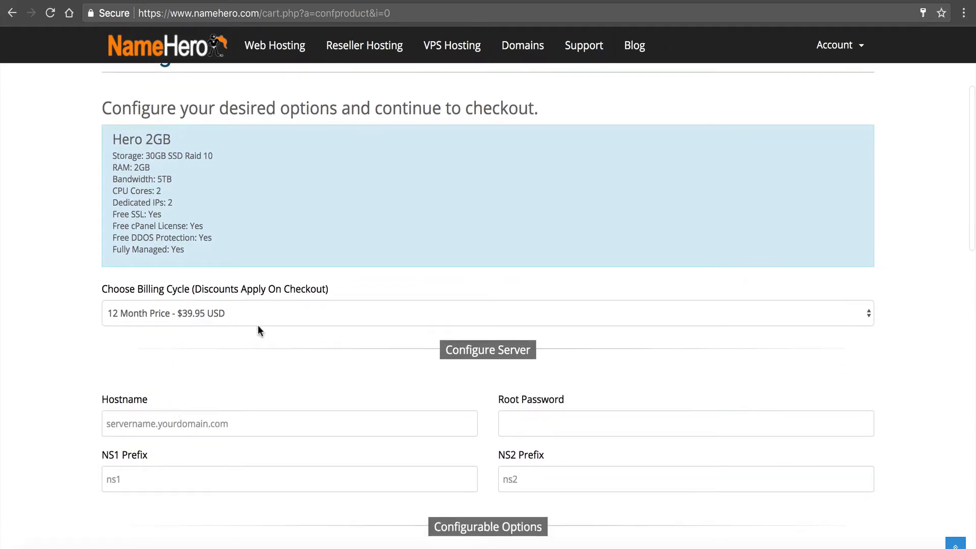
Set the server hostname to alpha.
scroll("down", 3)
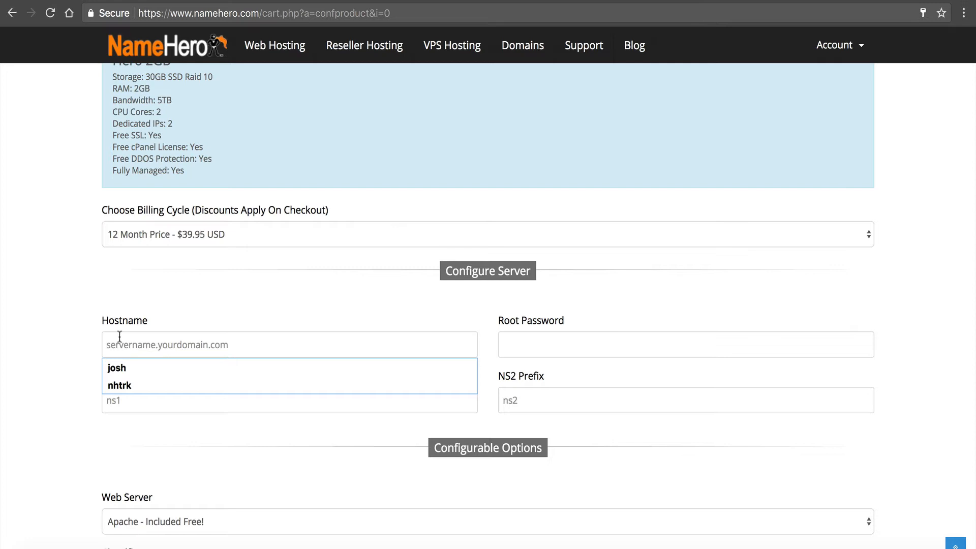
type("alp")
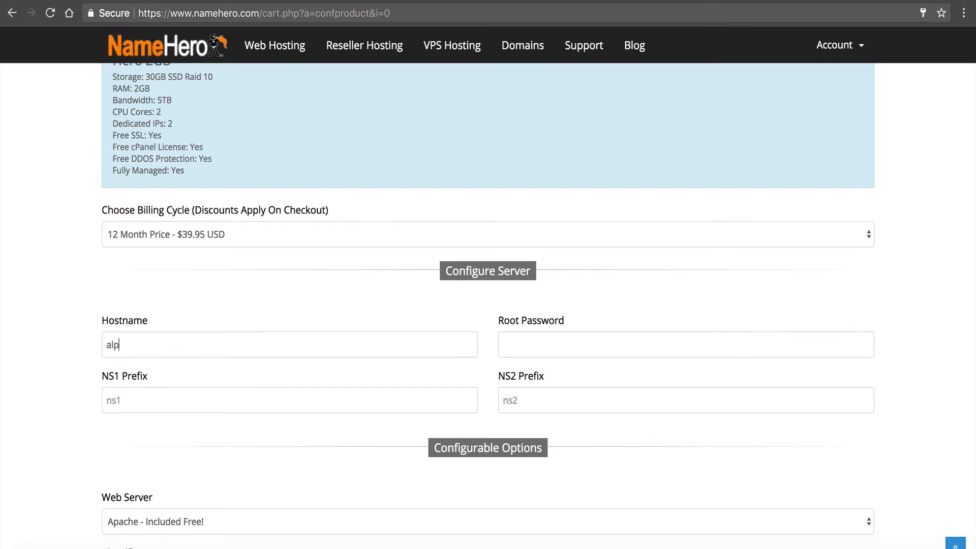
type("ha")
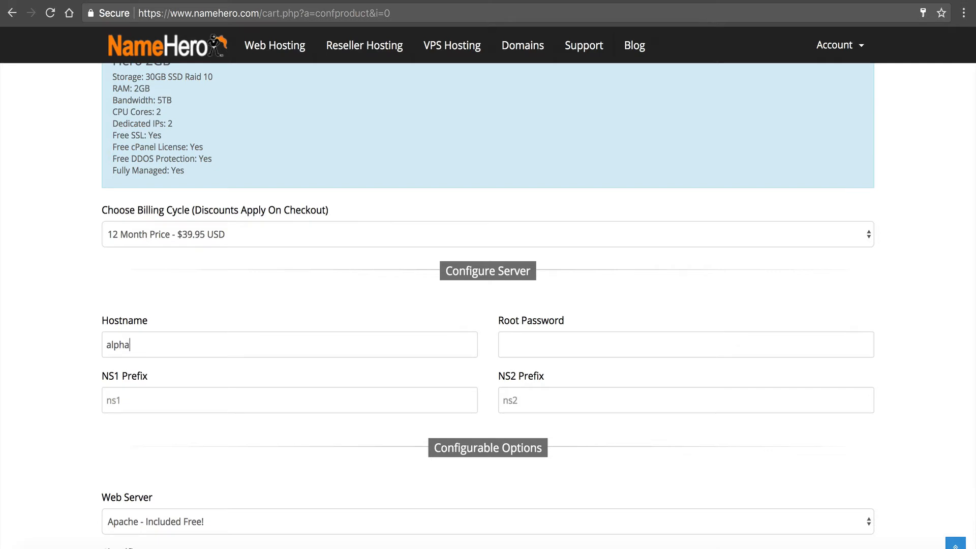
mouse_move(230, 331)
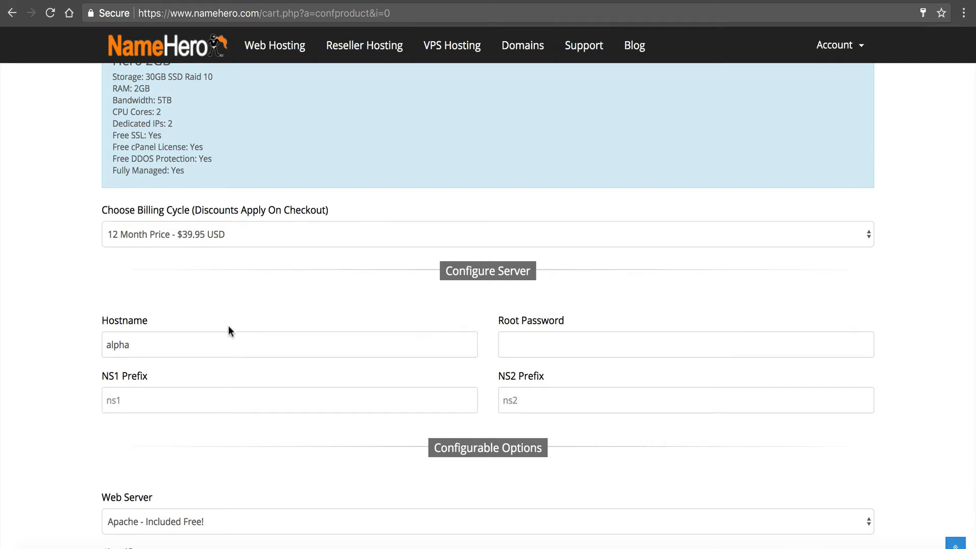
left_click(684, 345)
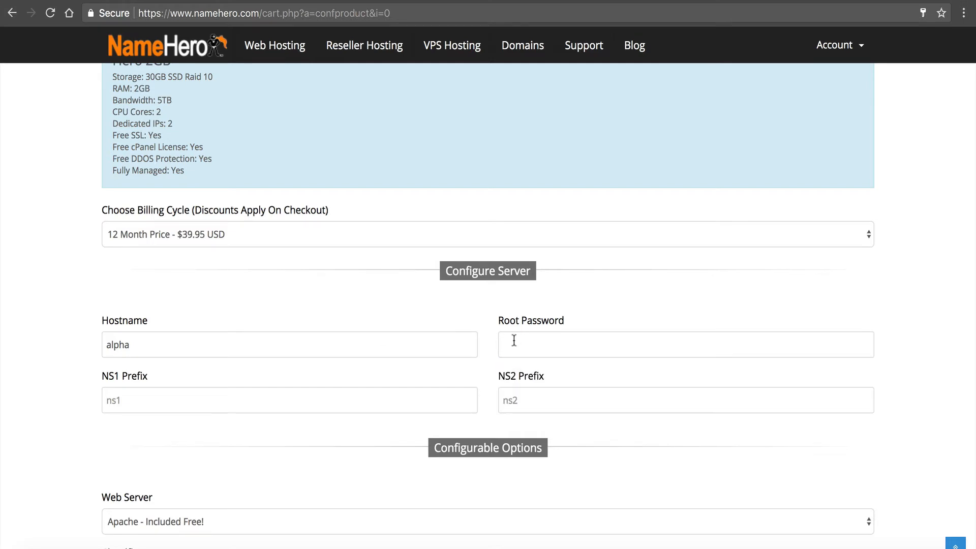
mouse_move(945, 160)
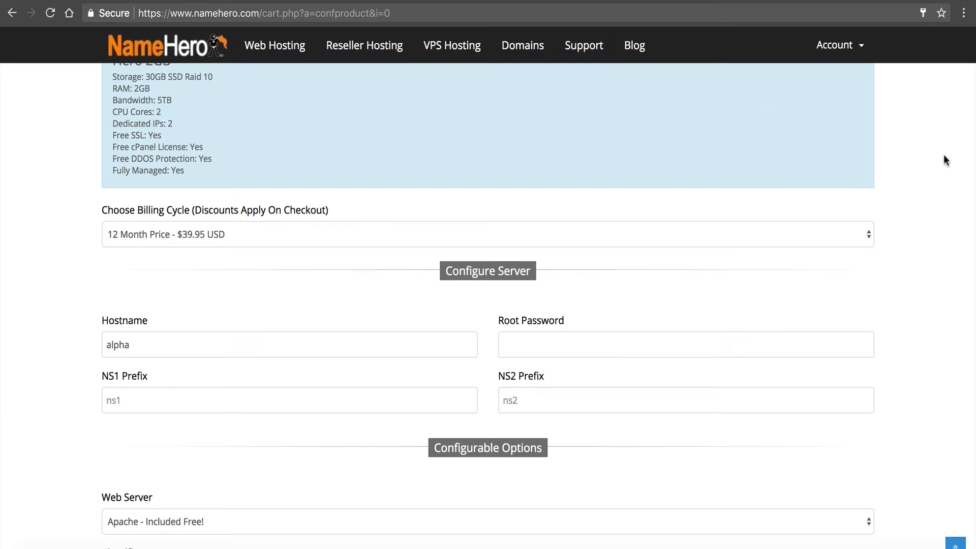
mouse_move(472, 179)
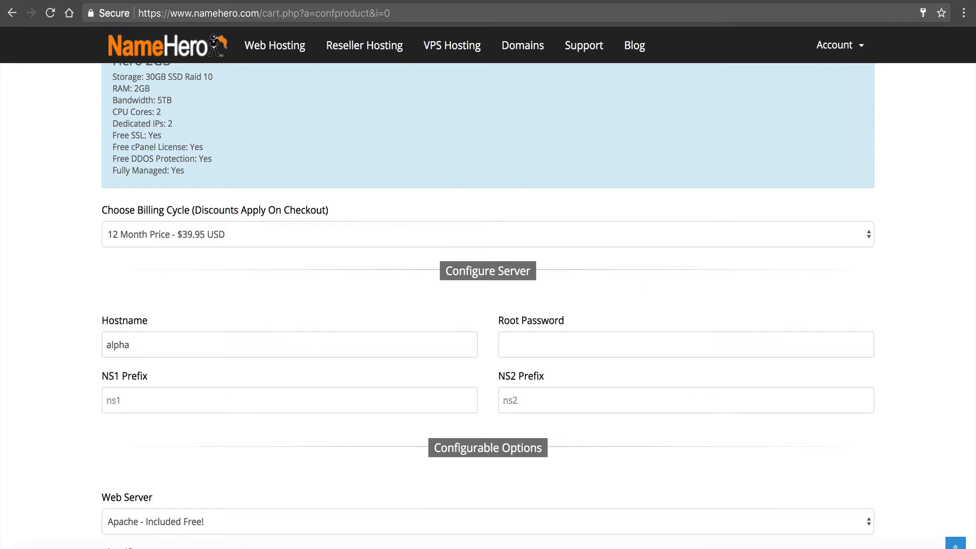
Enter a root password and set the nameserver prefixes to ns1 and ns2.
left_click(684, 345)
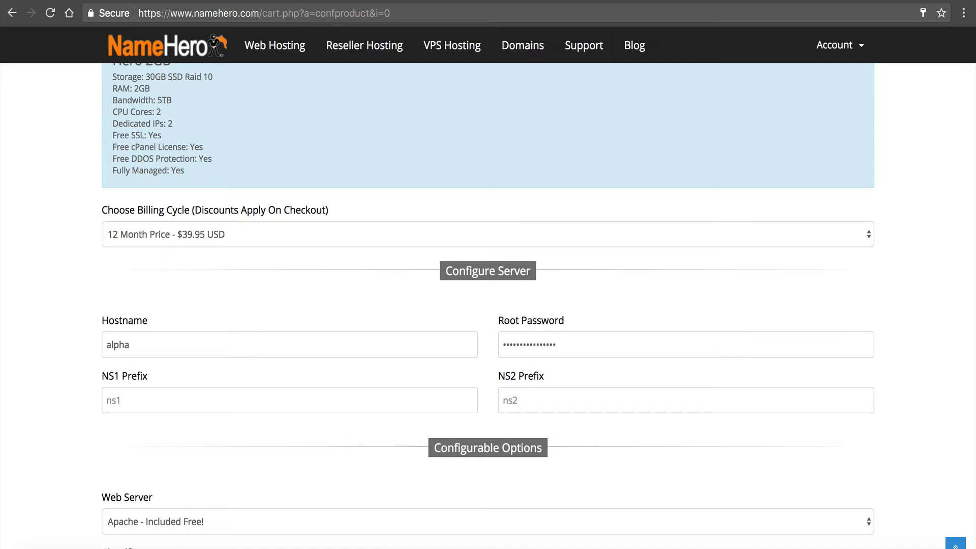
mouse_move(566, 378)
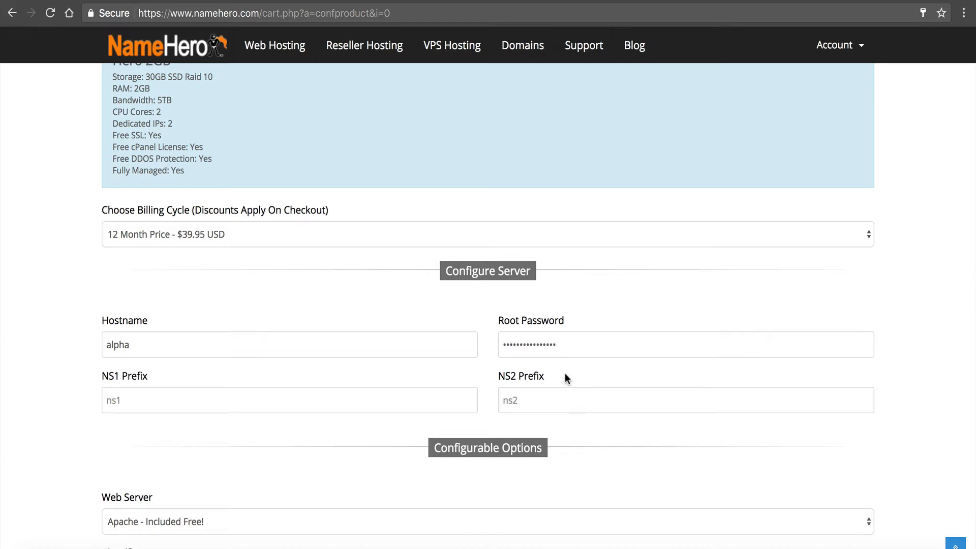
mouse_move(222, 286)
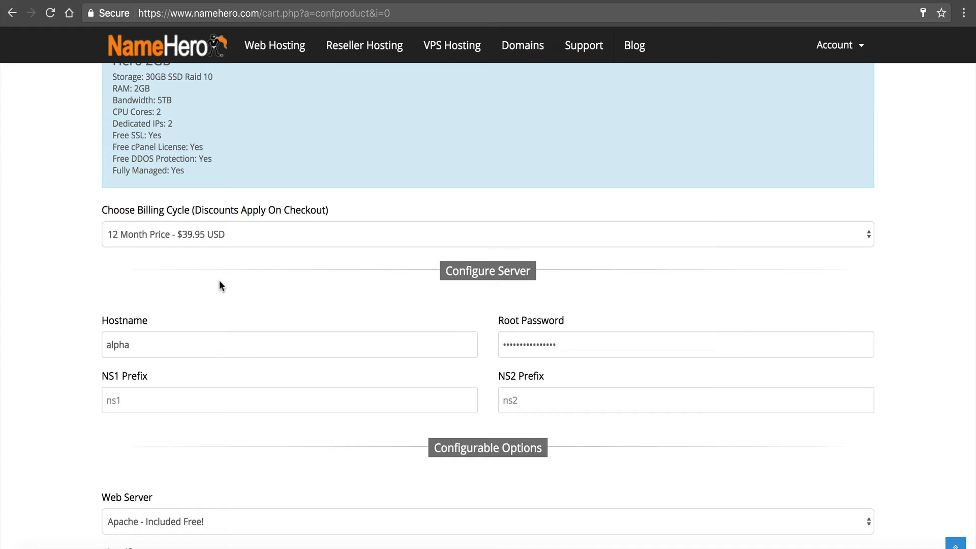
mouse_move(142, 391)
type("ns1")
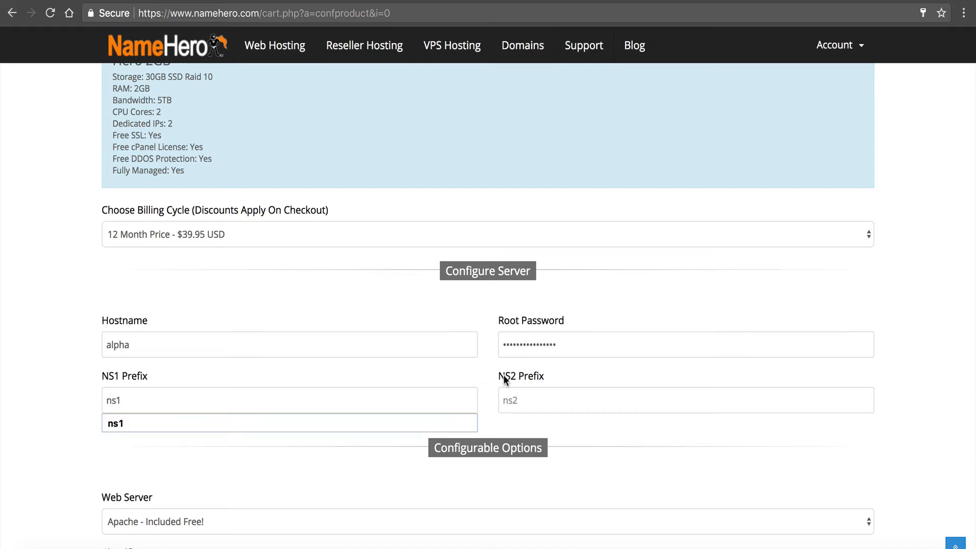
left_click(685, 399)
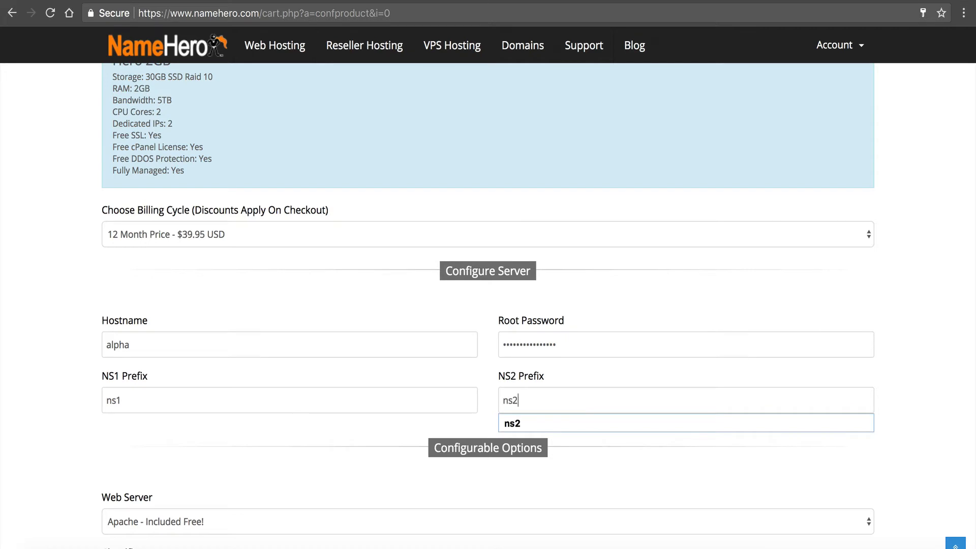
left_click(25, 412)
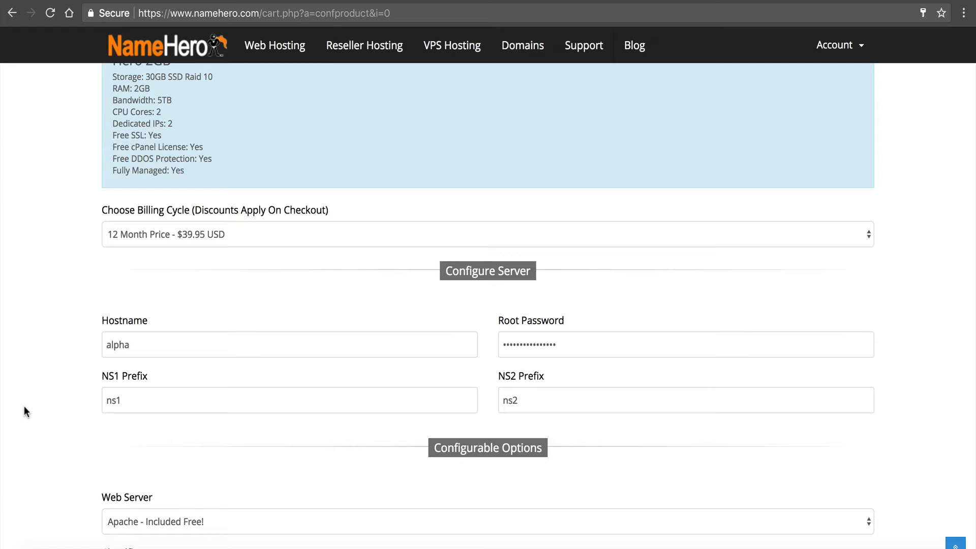
Review the Configurable Options: Apache web server with LiteSpeed ($35–$70) and CPNginx ($10) alternatives.
scroll("down", 3)
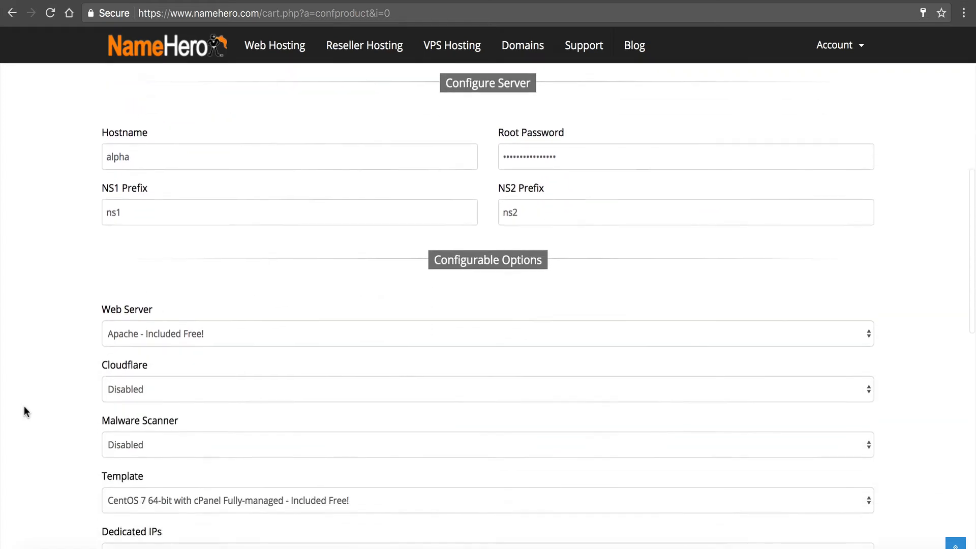
scroll("down", 3)
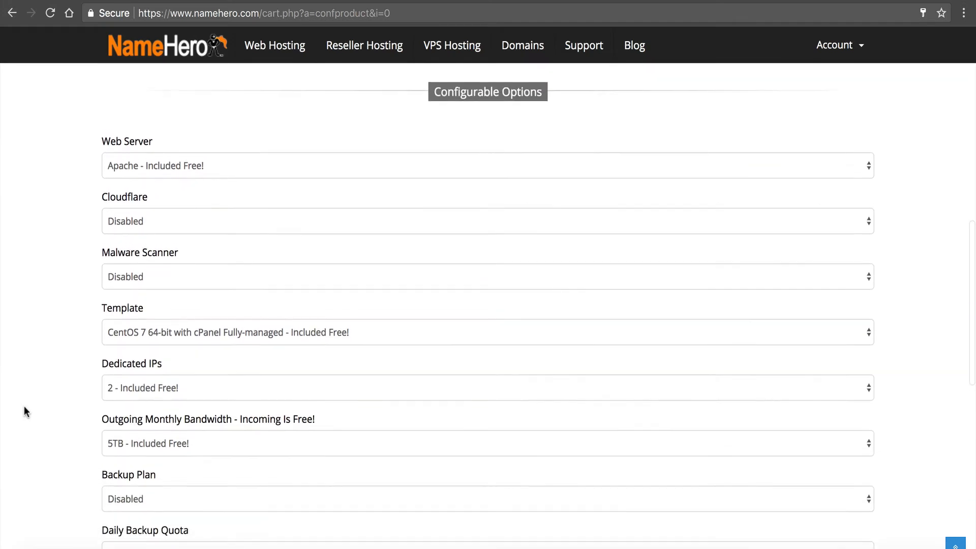
scroll("up", 3)
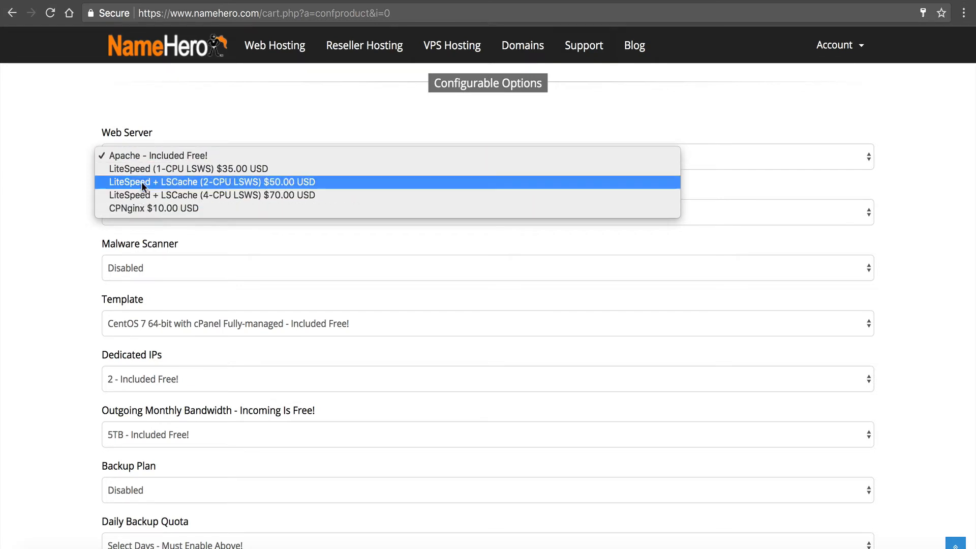
mouse_move(176, 169)
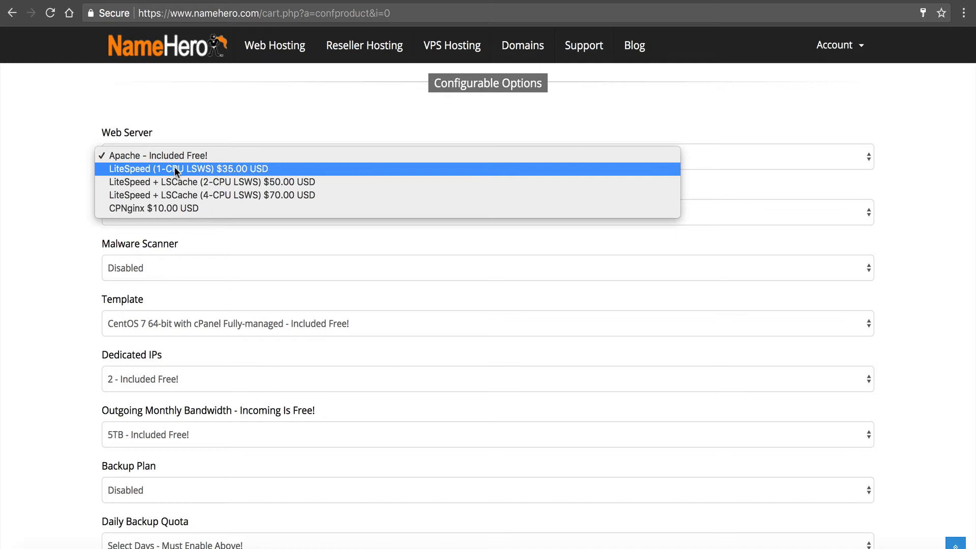
mouse_move(181, 182)
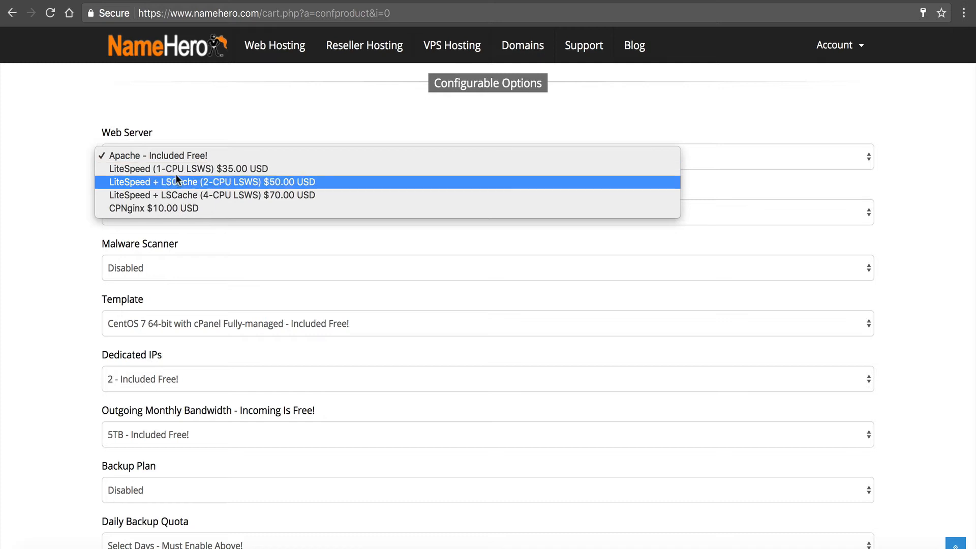
mouse_move(187, 168)
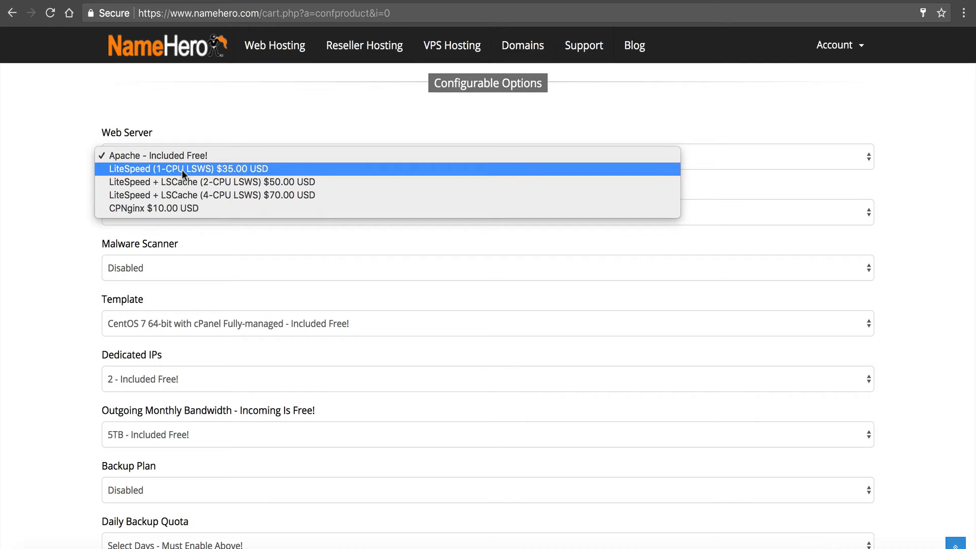
mouse_move(194, 182)
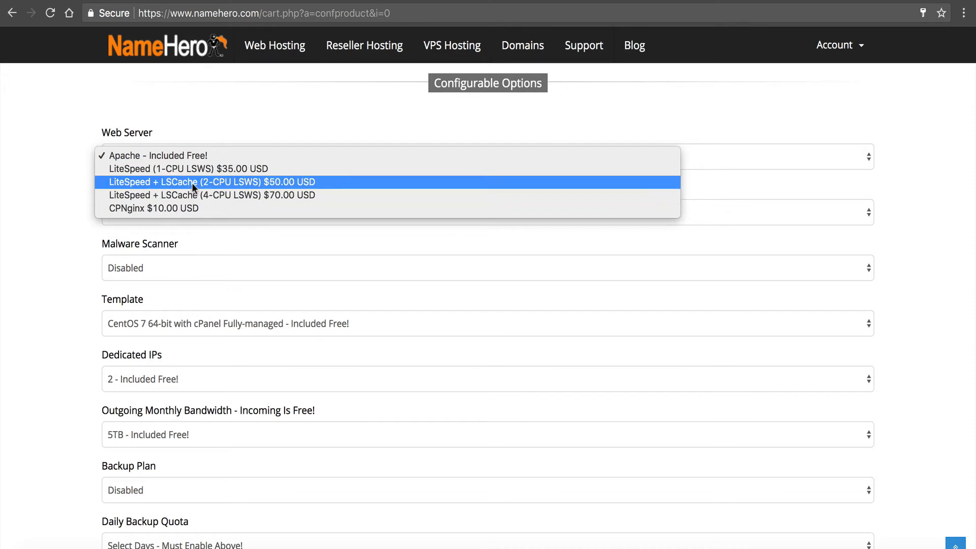
mouse_move(219, 189)
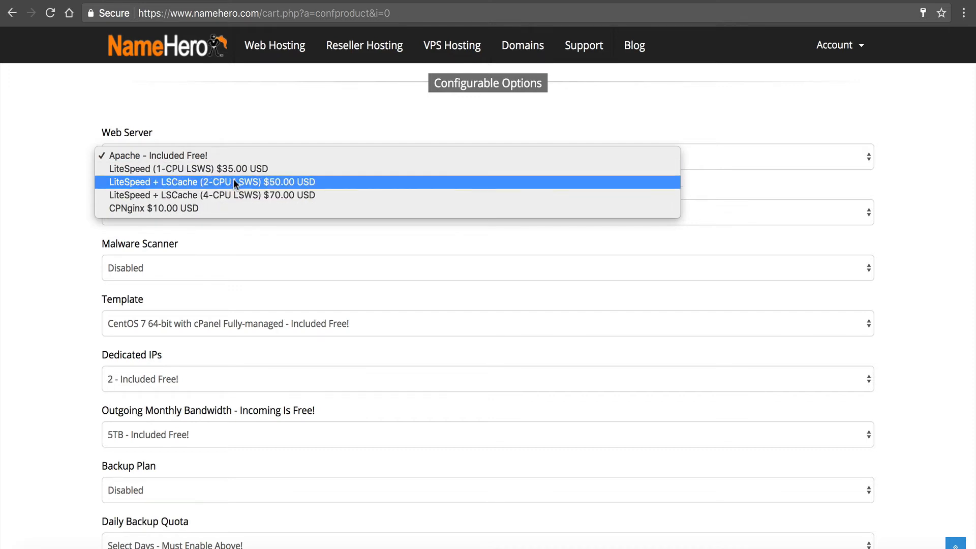
mouse_move(196, 187)
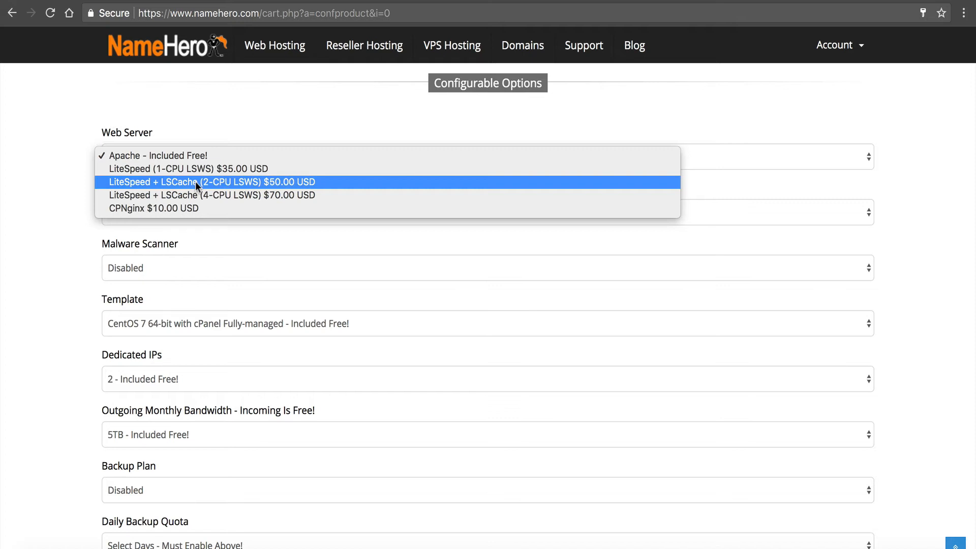
mouse_move(212, 196)
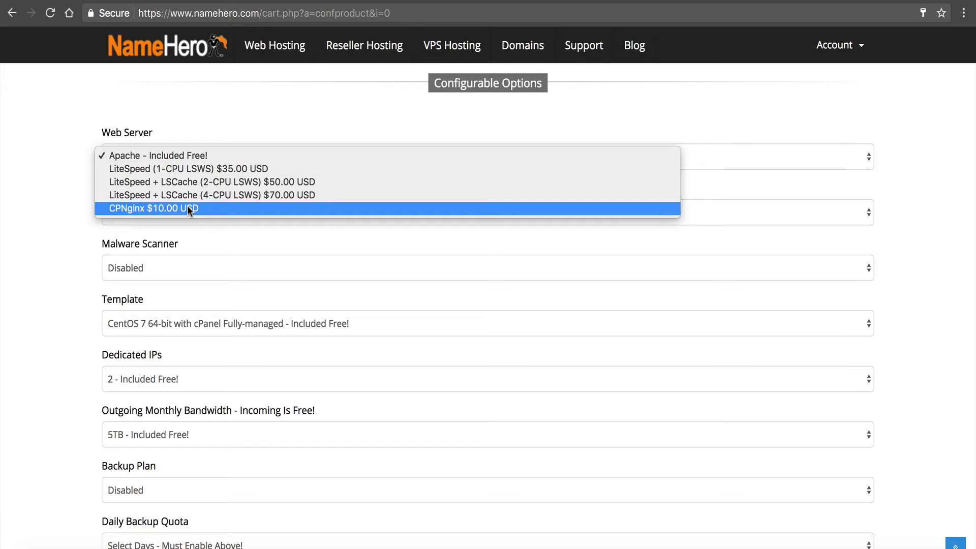
mouse_move(214, 160)
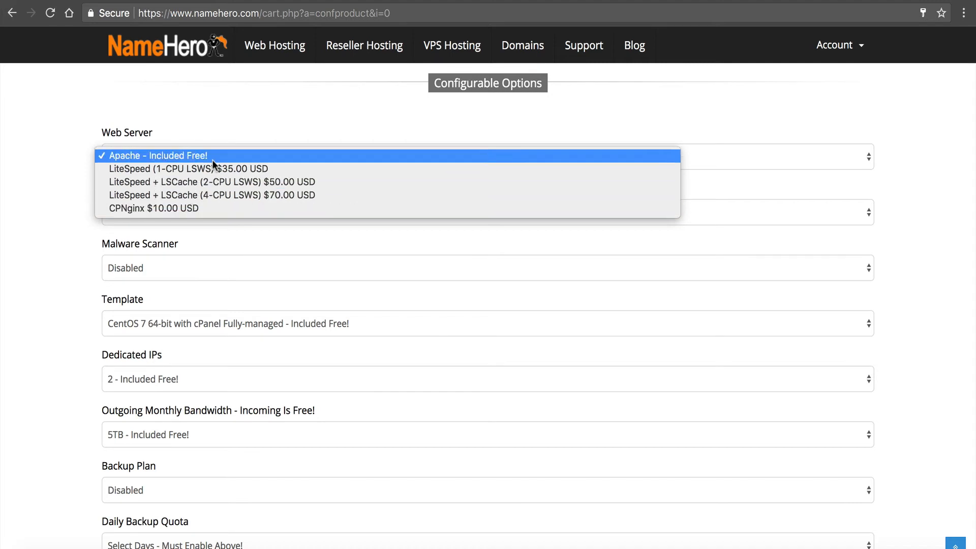
mouse_move(220, 195)
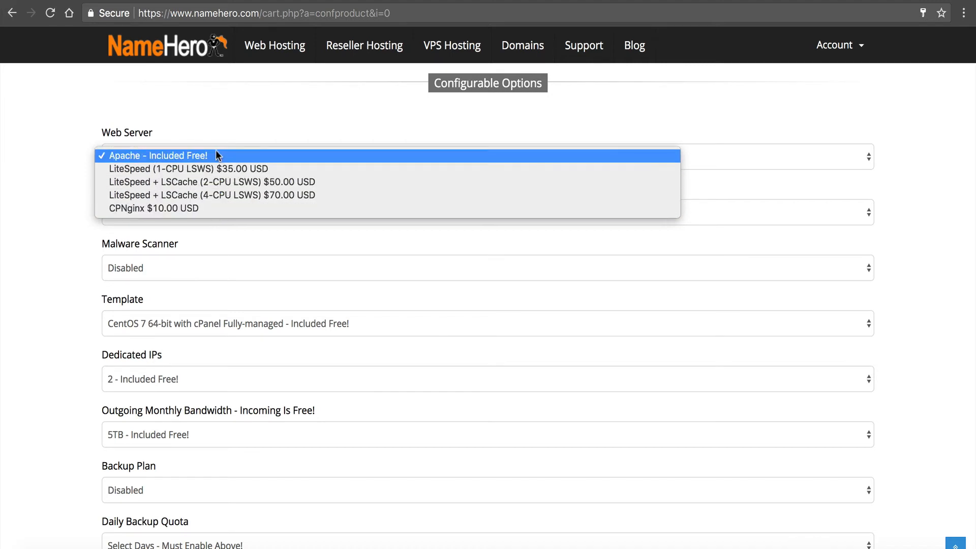
mouse_move(153, 127)
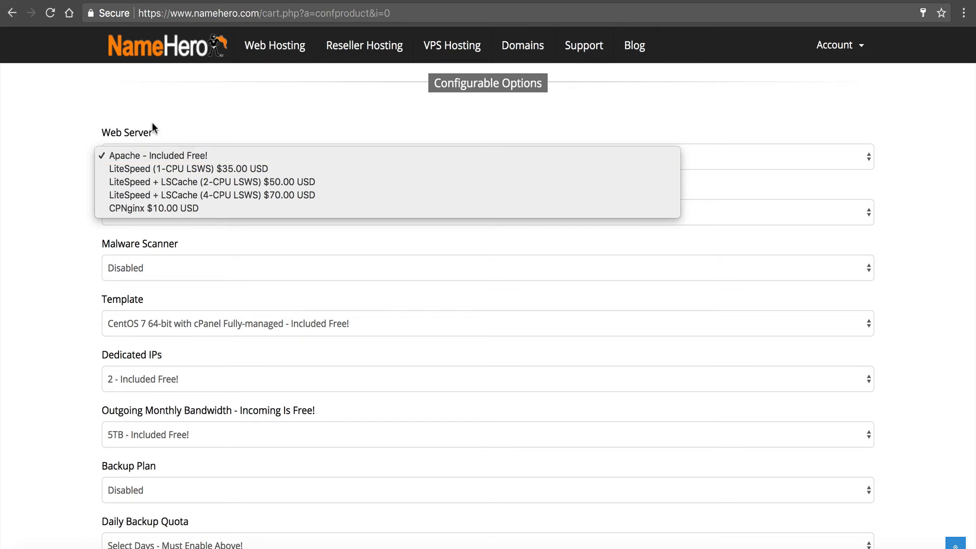
left_click(157, 155)
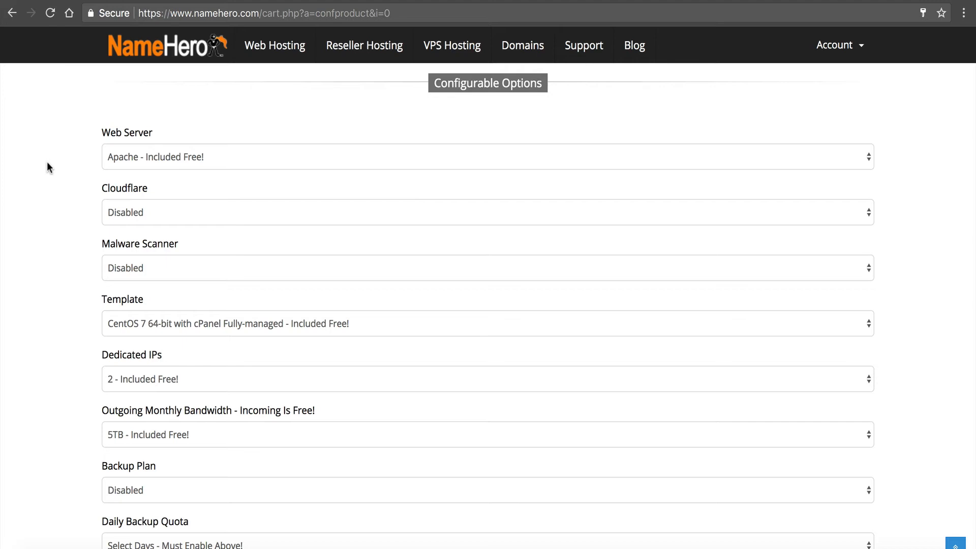
scroll("down", 3)
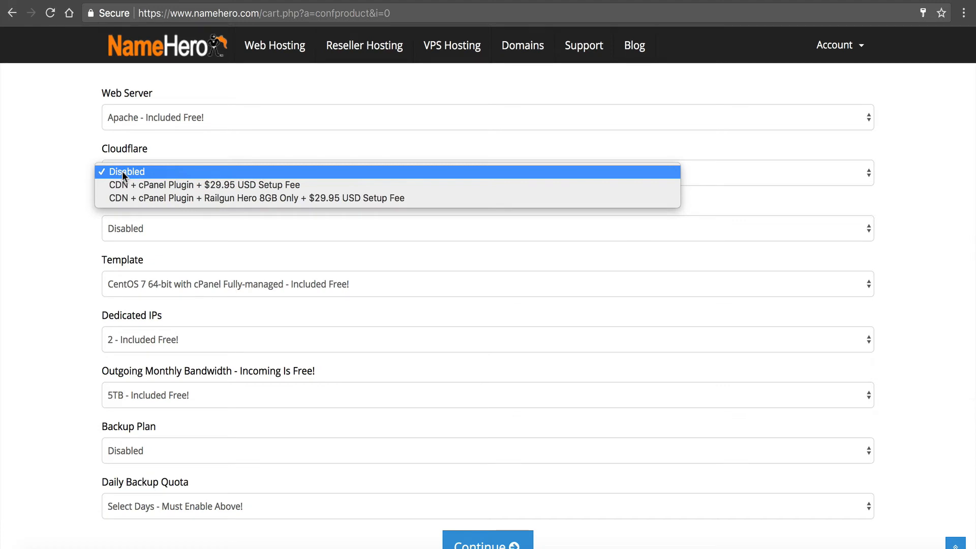
mouse_move(155, 179)
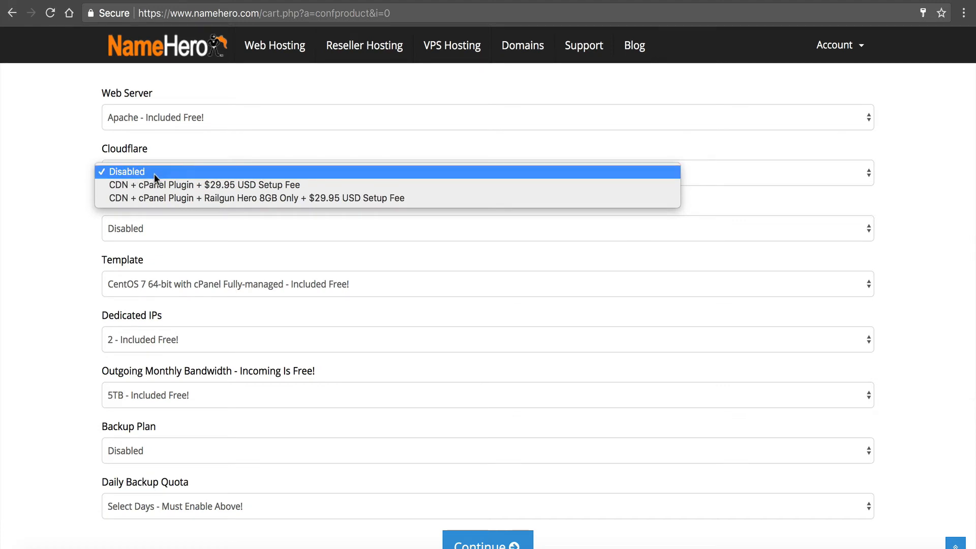
mouse_move(165, 185)
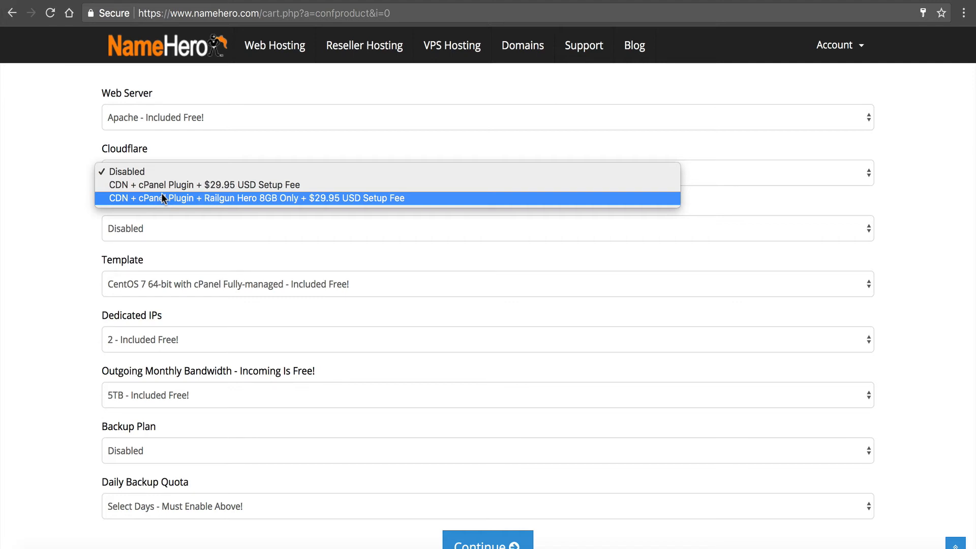
mouse_move(128, 172)
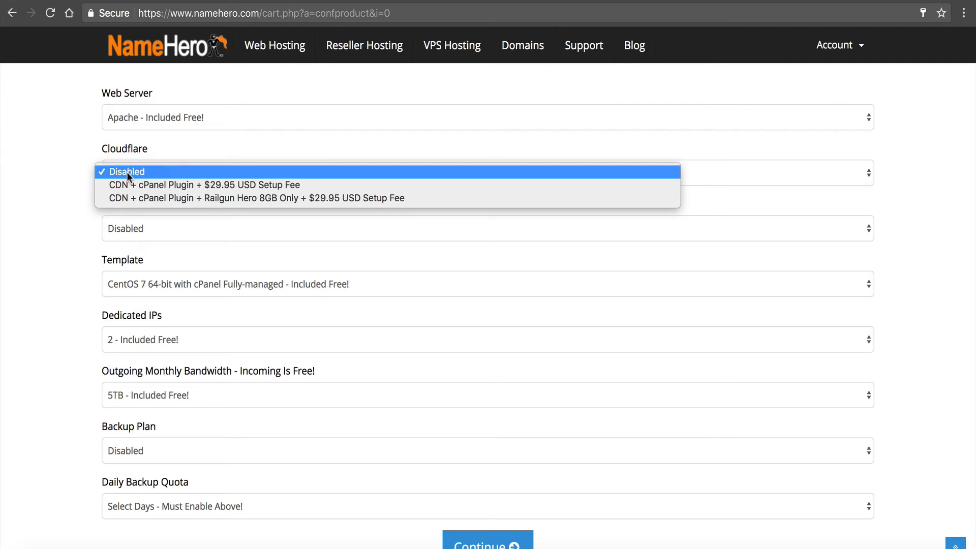
left_click(128, 172)
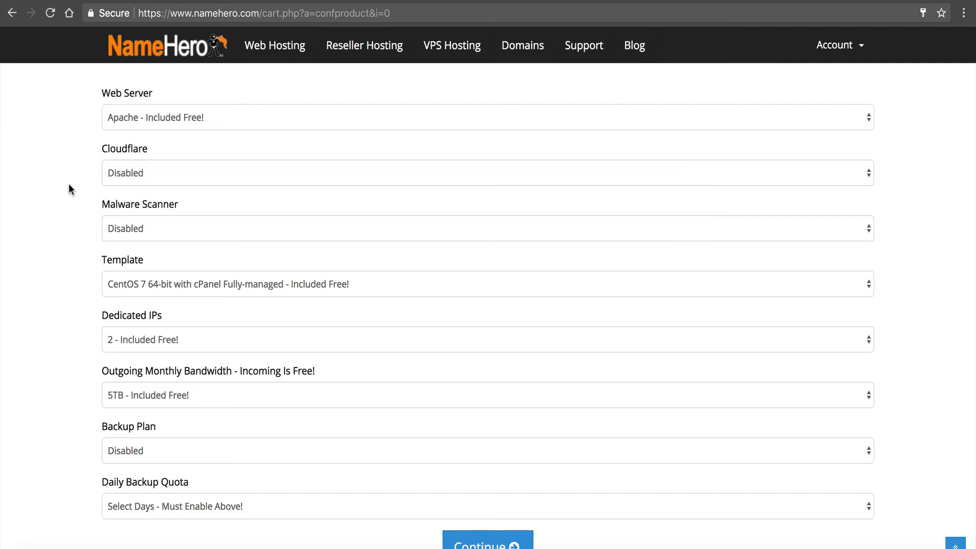
scroll("down", 3)
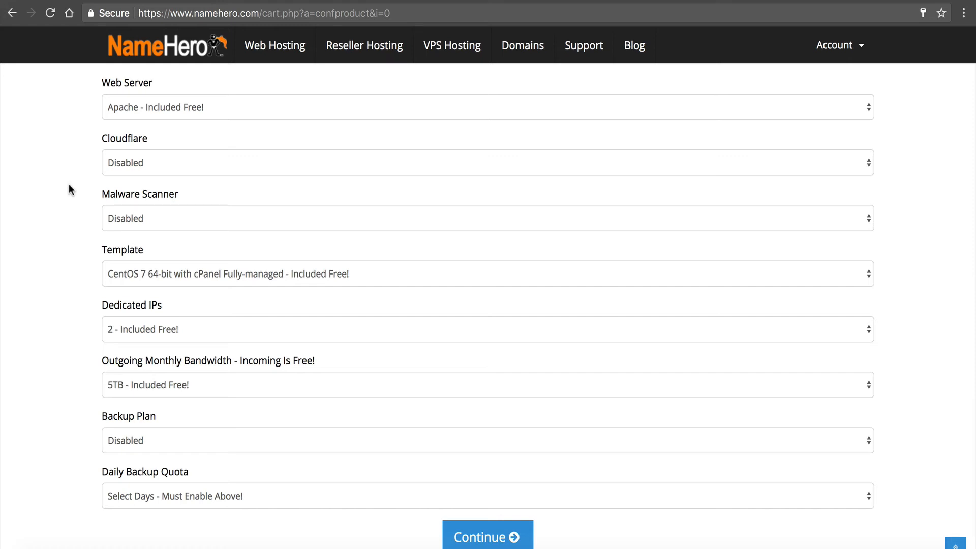
mouse_move(167, 224)
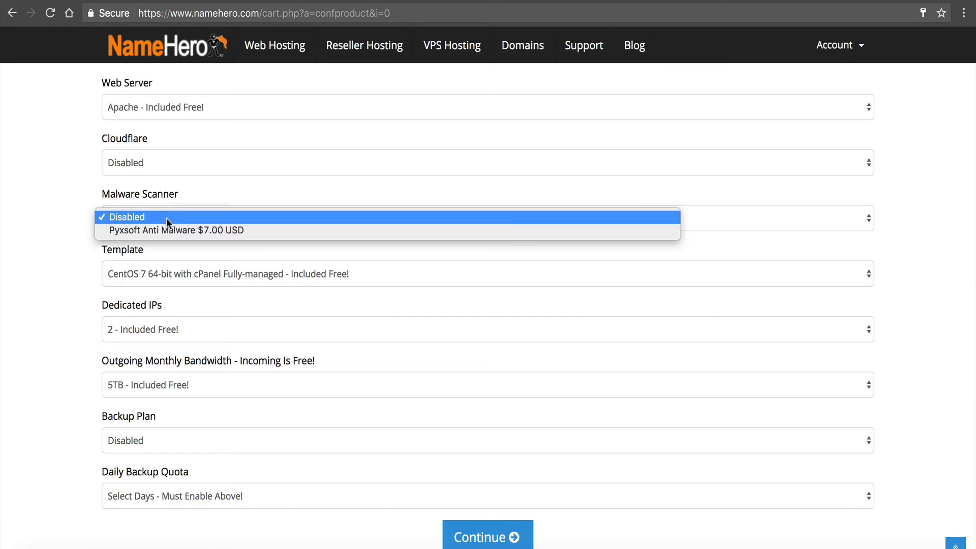
mouse_move(138, 219)
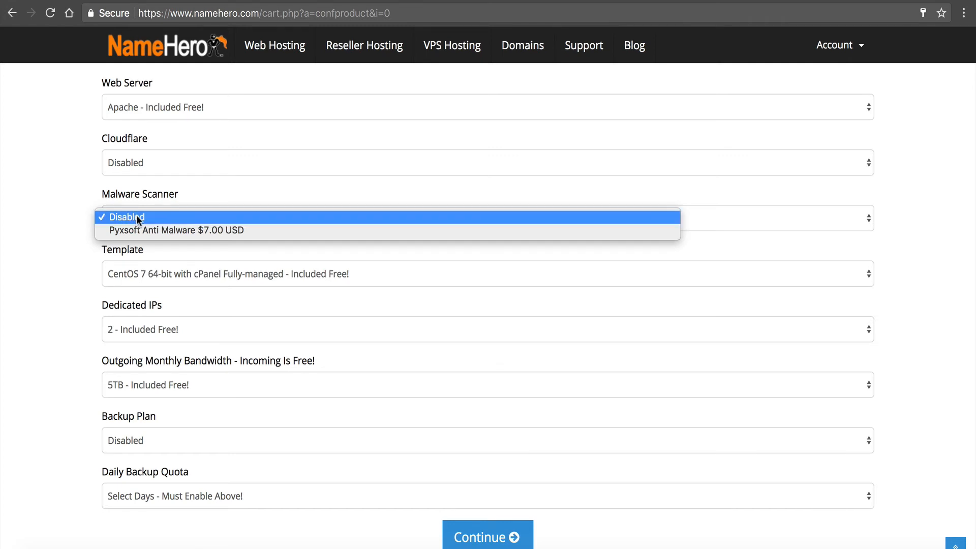
mouse_move(149, 231)
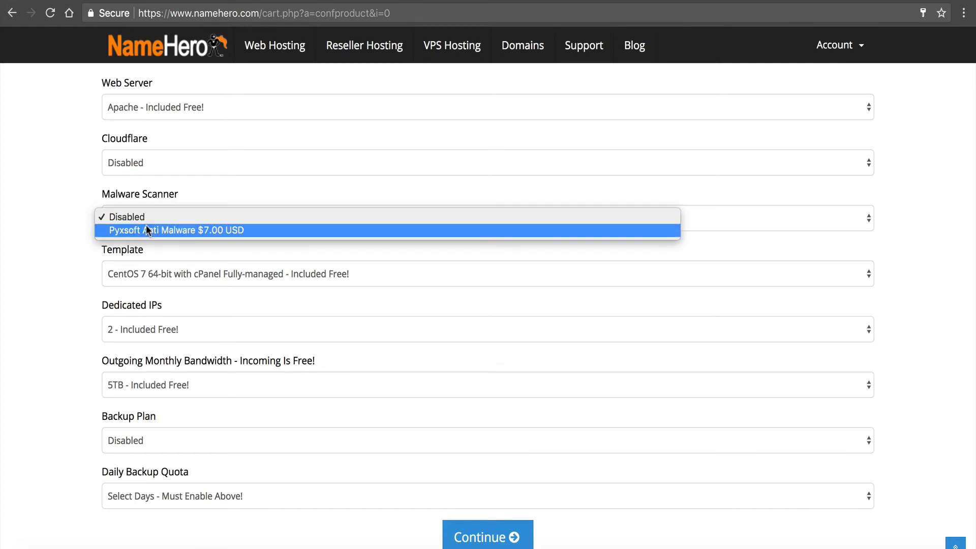
mouse_move(223, 235)
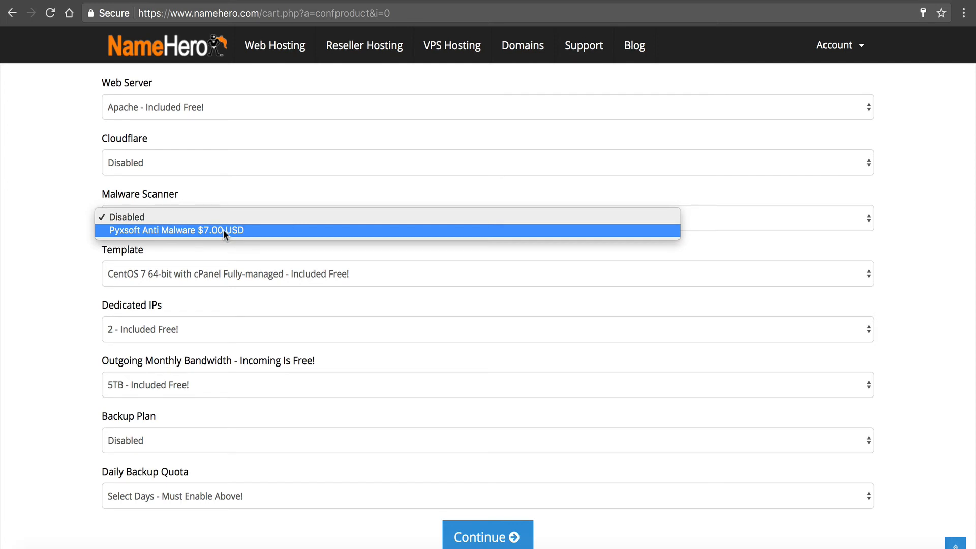
mouse_move(272, 217)
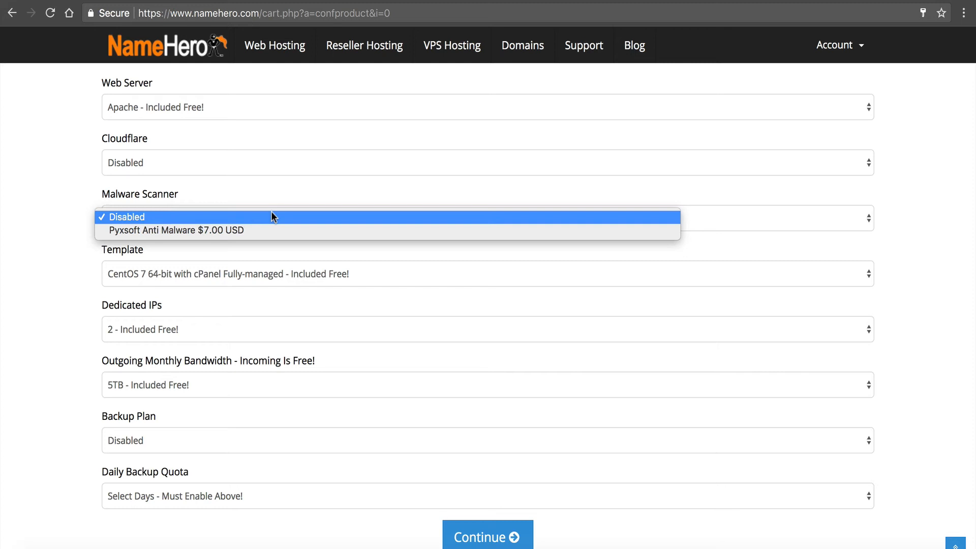
mouse_move(198, 206)
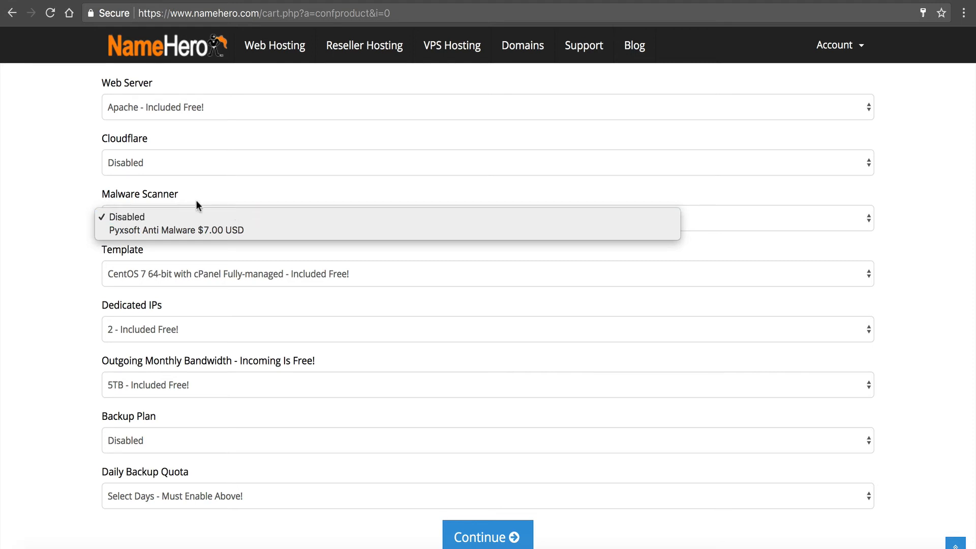
mouse_move(190, 204)
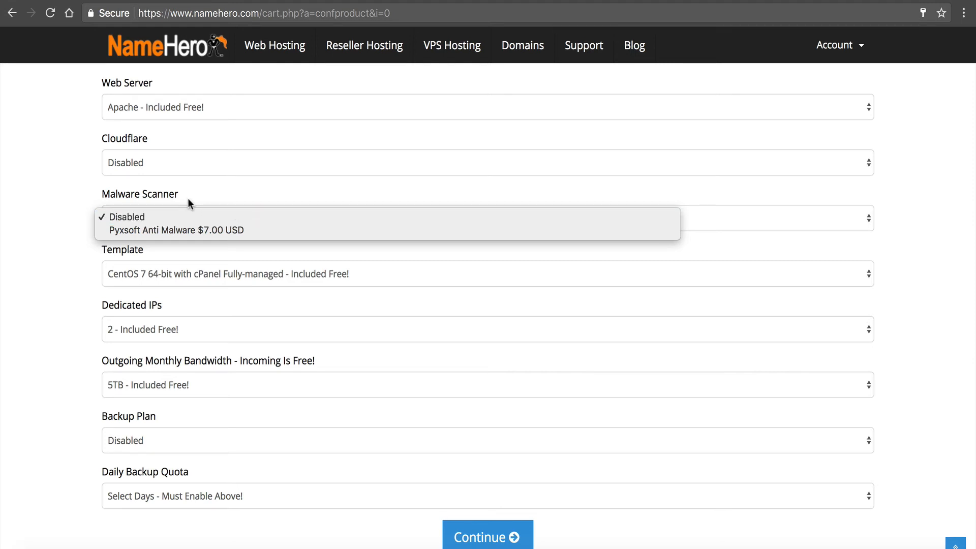
mouse_move(176, 230)
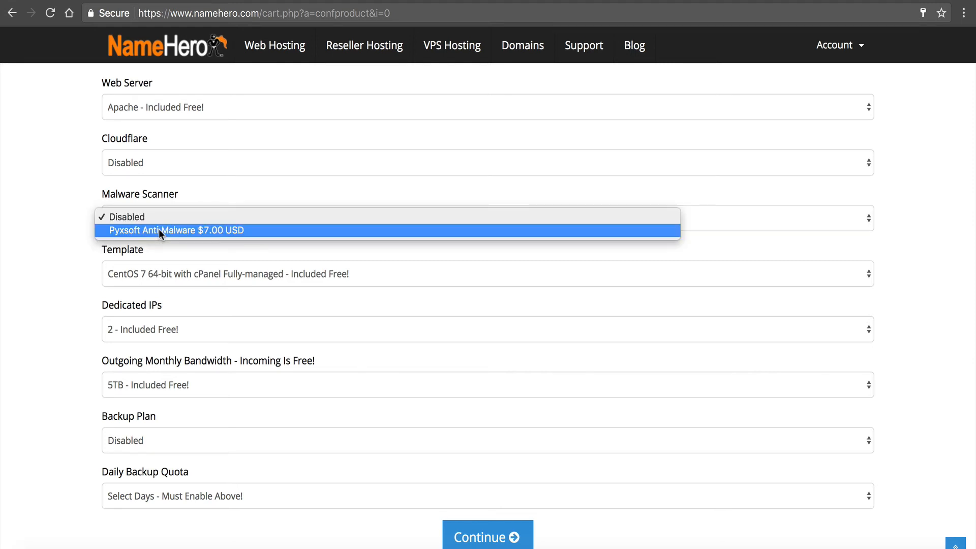
mouse_move(161, 216)
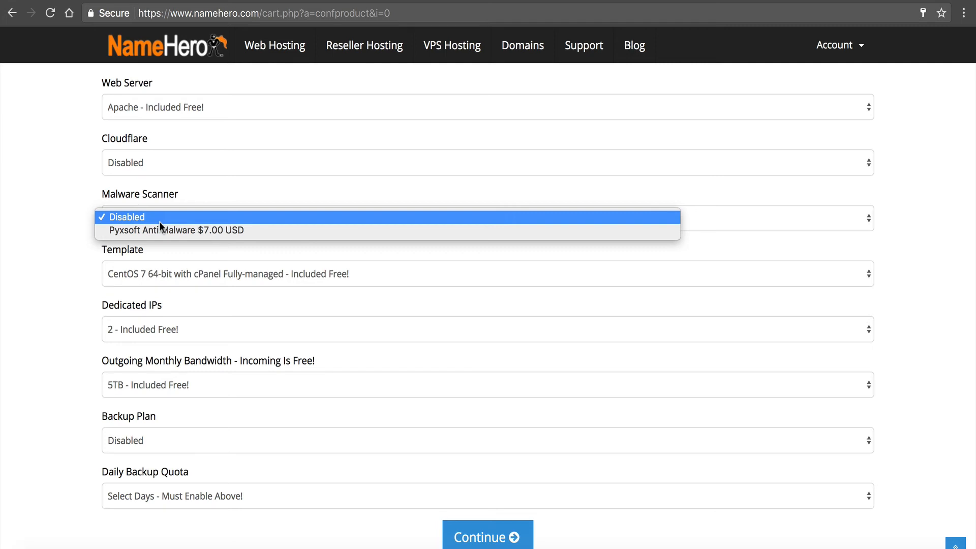
left_click(127, 218)
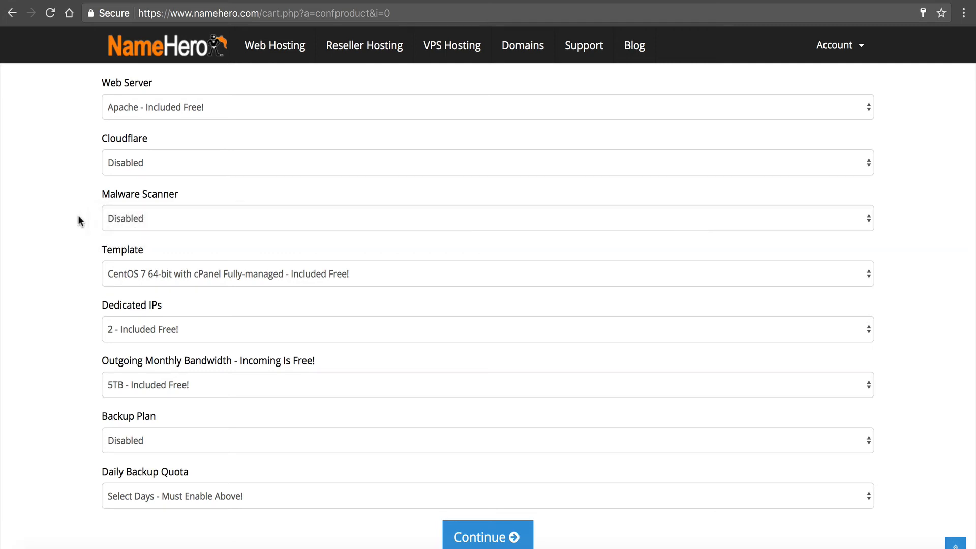
scroll("down", 3)
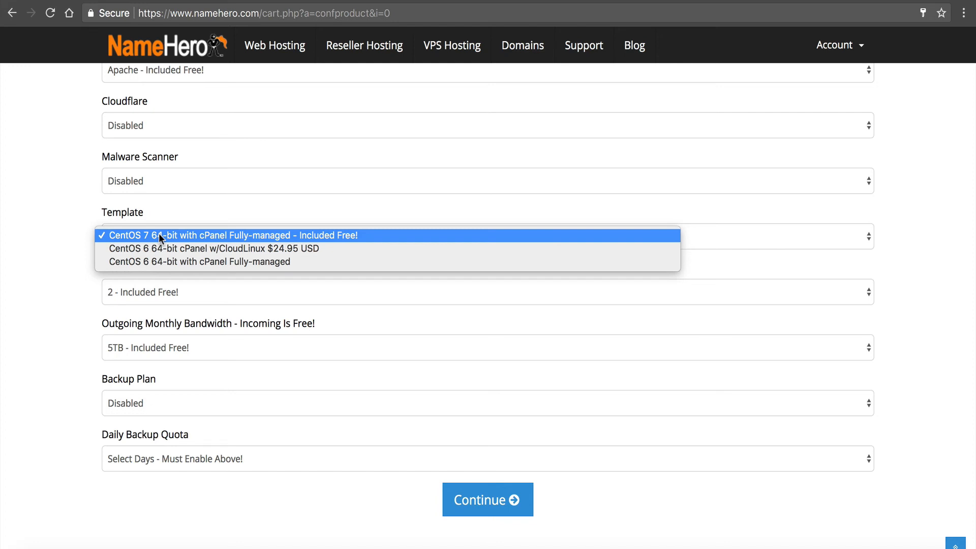
mouse_move(268, 230)
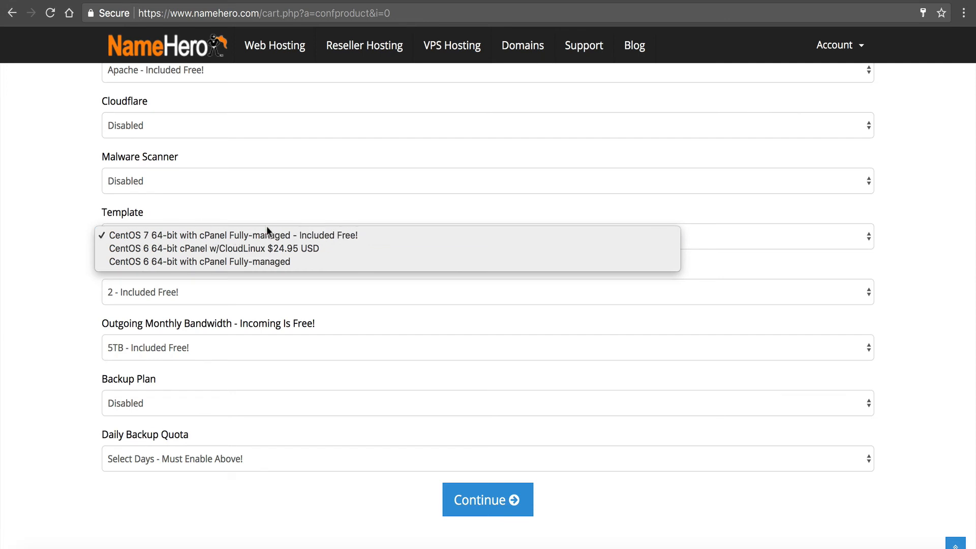
mouse_move(249, 248)
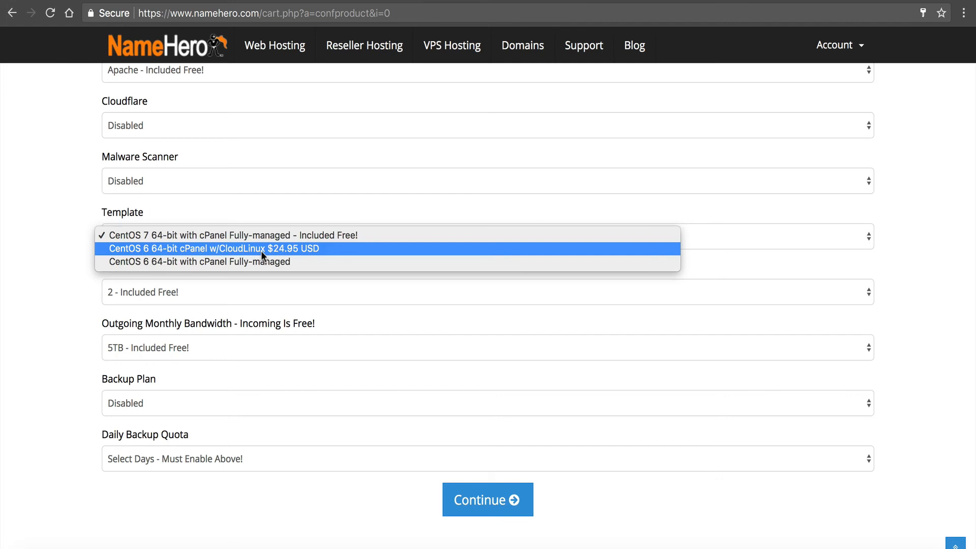
mouse_move(253, 261)
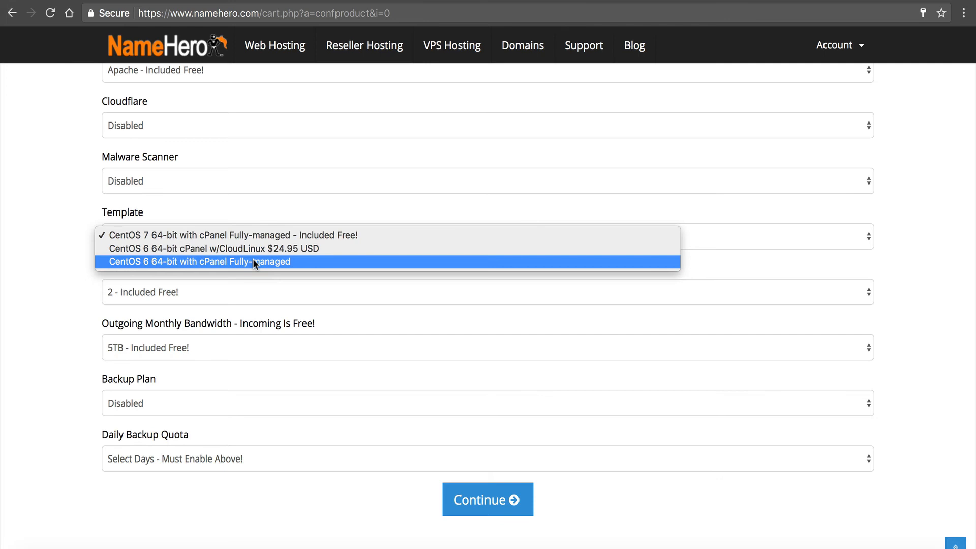
left_click(232, 235)
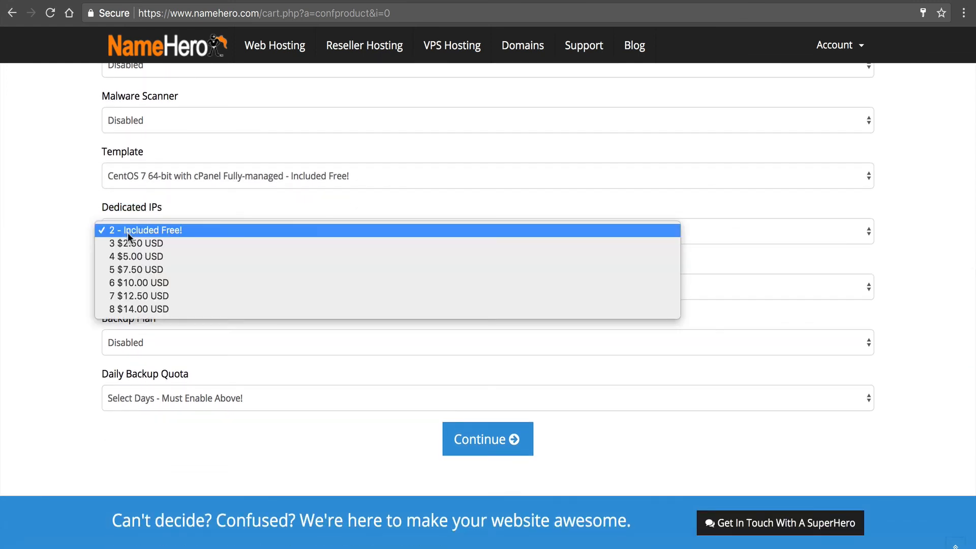
mouse_move(185, 208)
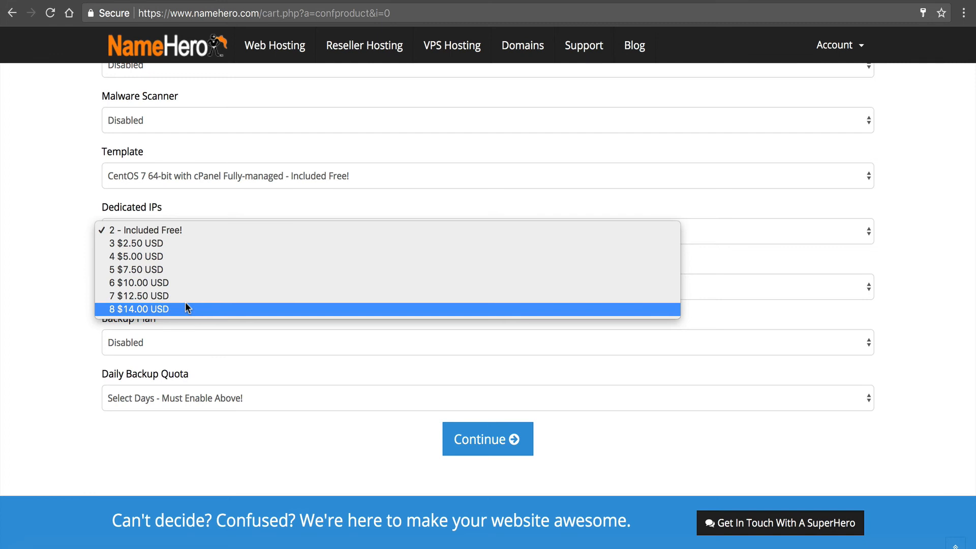
mouse_move(167, 207)
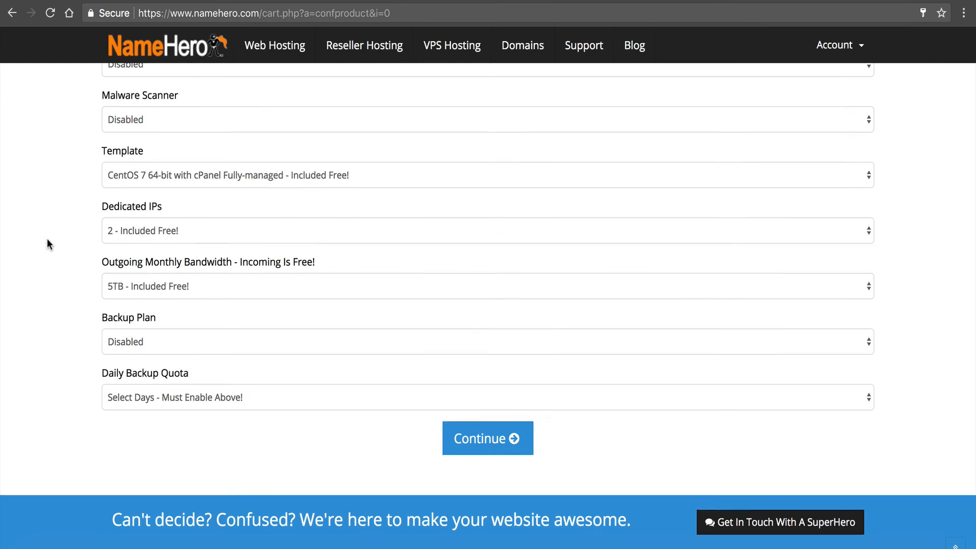
scroll("down", 3)
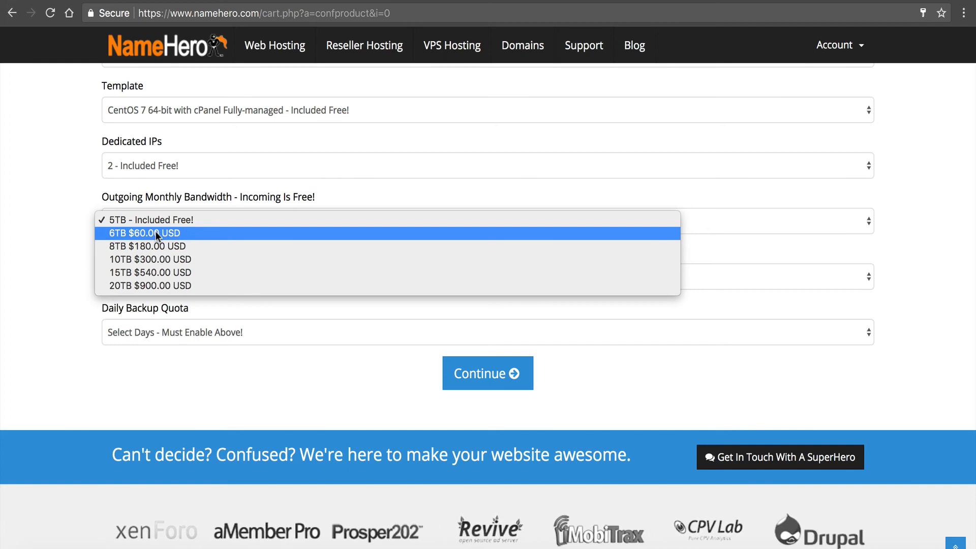
mouse_move(163, 275)
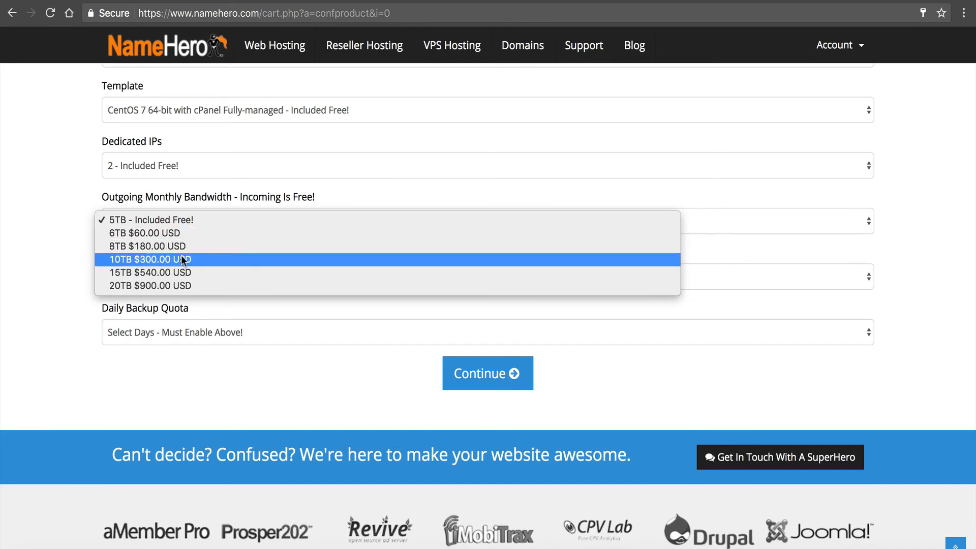
mouse_move(176, 286)
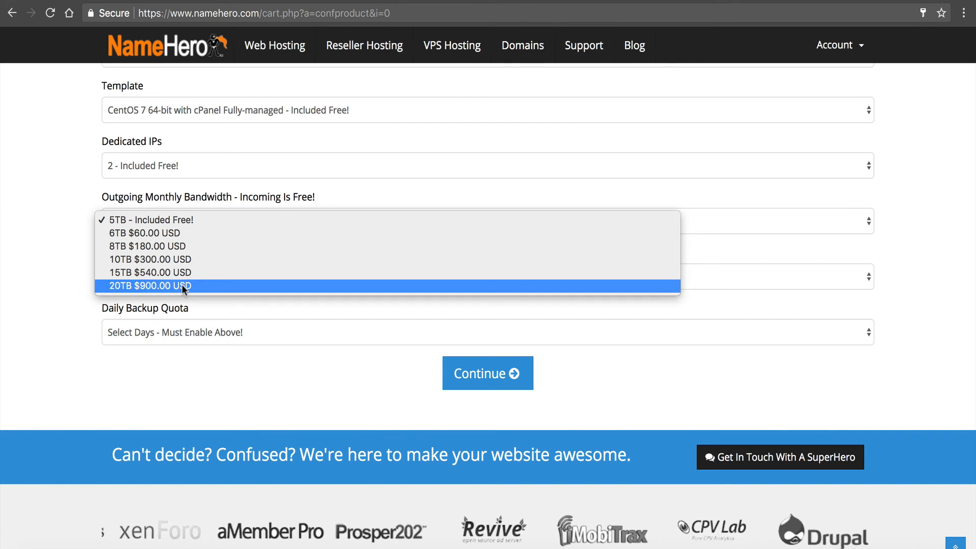
mouse_move(210, 248)
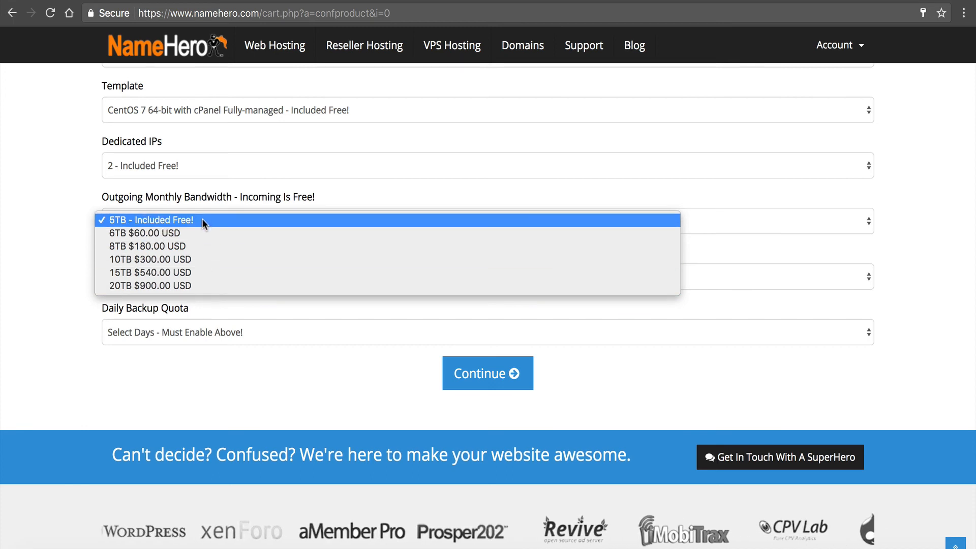
Keep 5TB free bandwidth, choose the Daily backup 1 Day $4.95 USD quota, and continue to the cart.
left_click(149, 219)
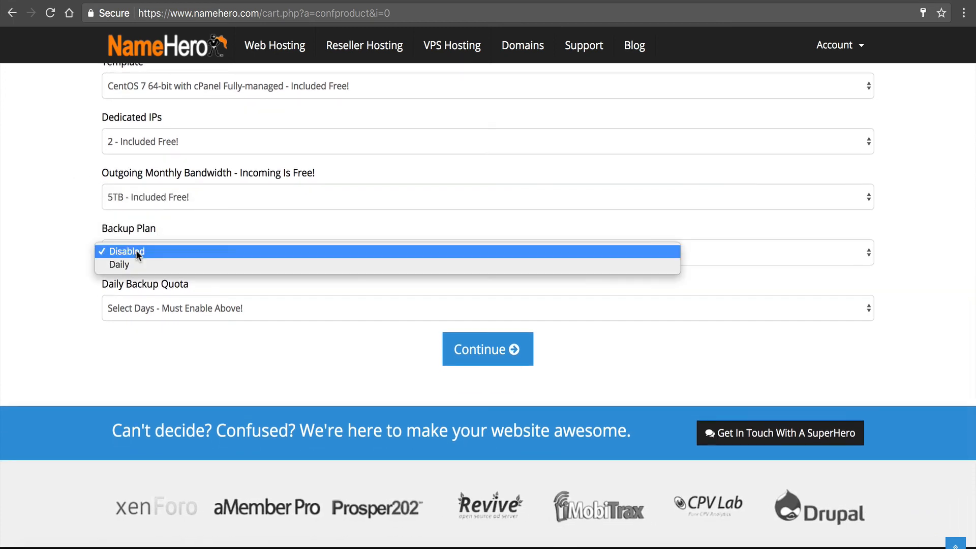
mouse_move(119, 264)
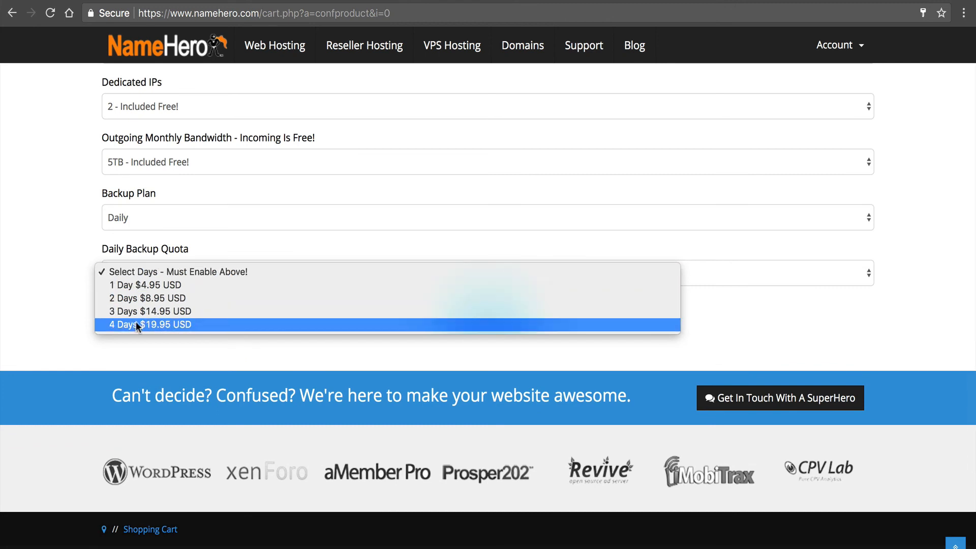
mouse_move(155, 311)
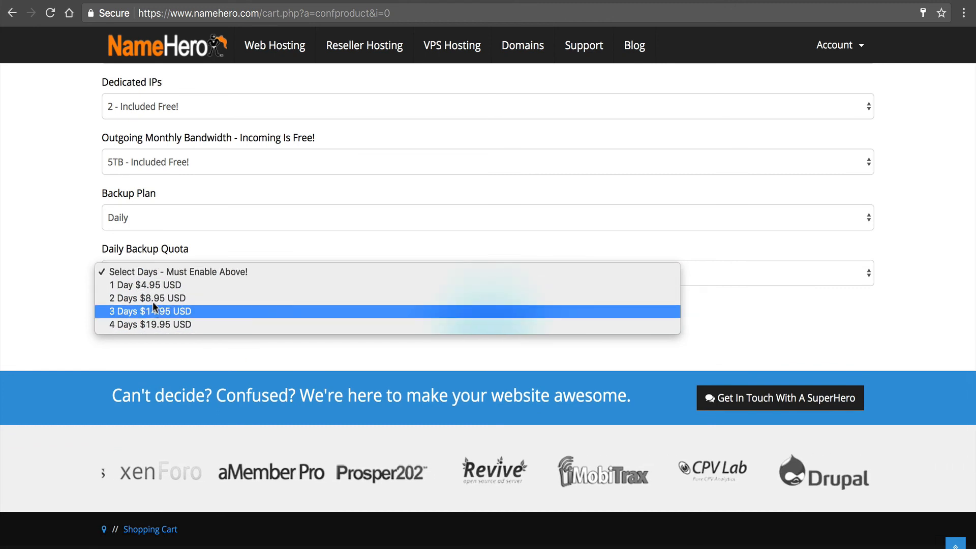
mouse_move(147, 285)
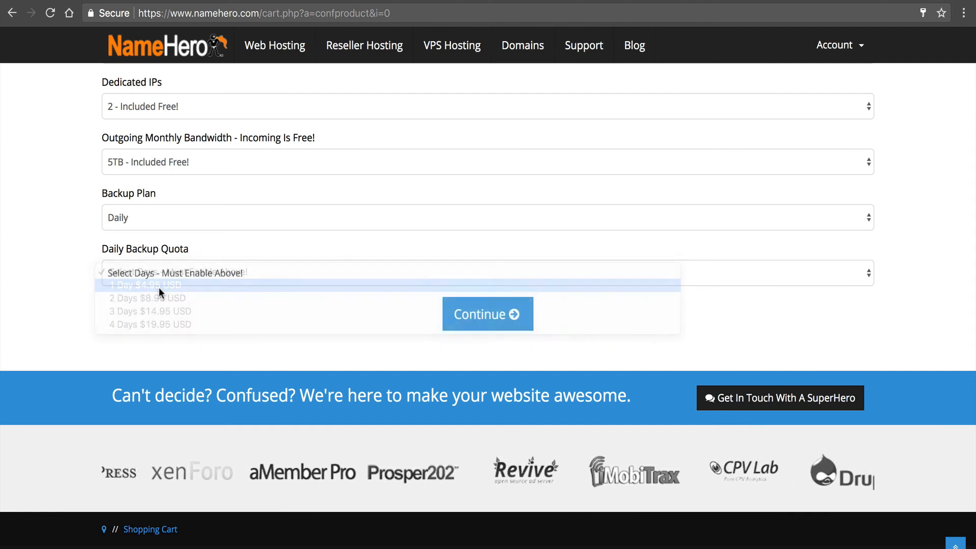
left_click(147, 284)
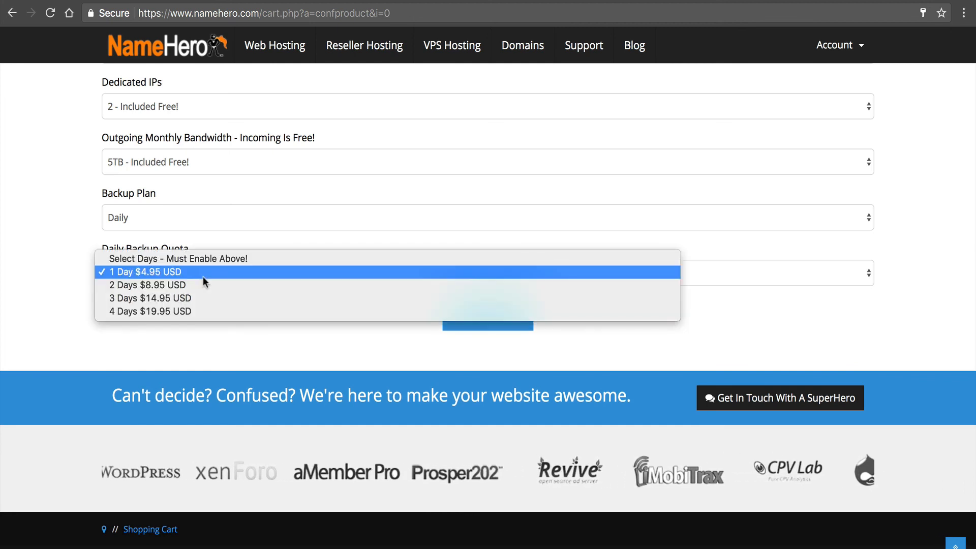
mouse_move(181, 298)
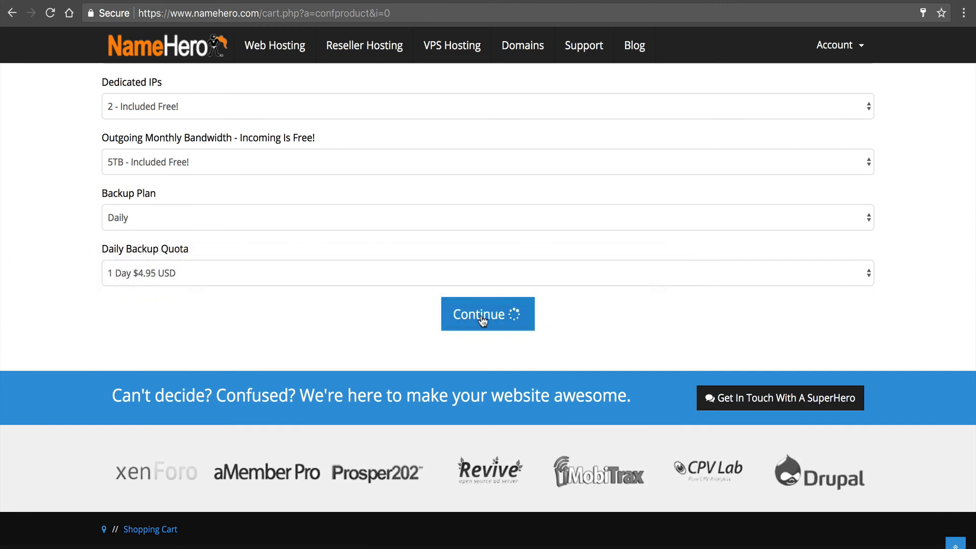
left_click(487, 315)
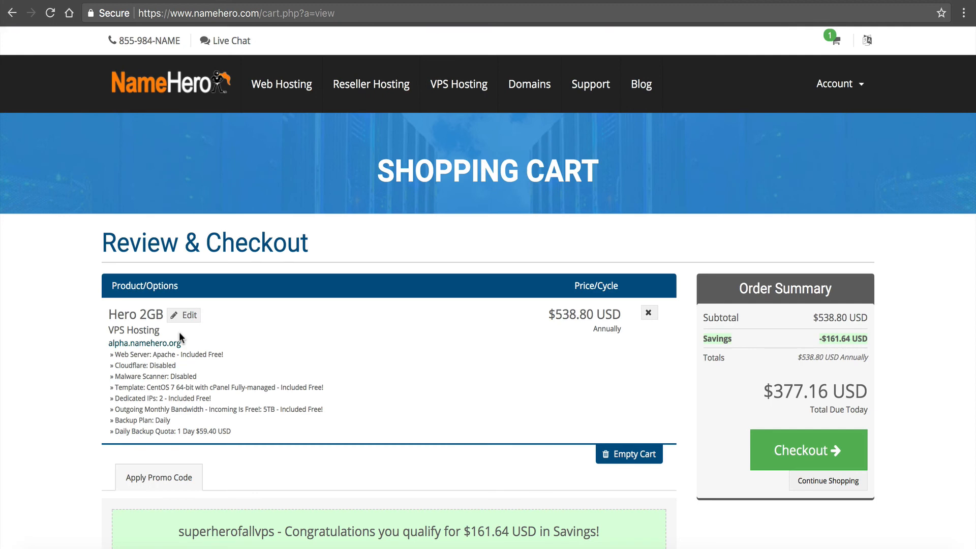
Review the Hero 2GB cart with $161.64 savings and $377.16 due today, then proceed to checkout.
scroll("down", 3)
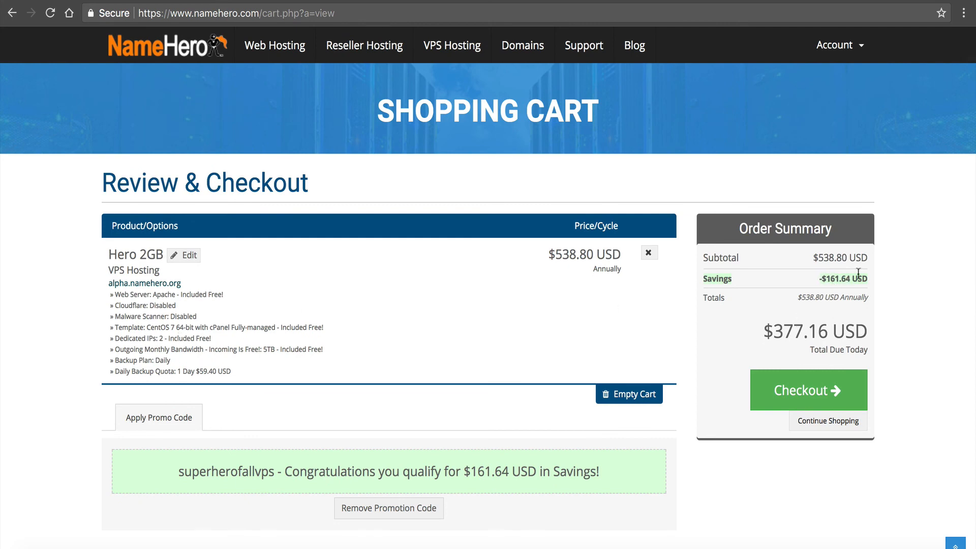
mouse_move(784, 278)
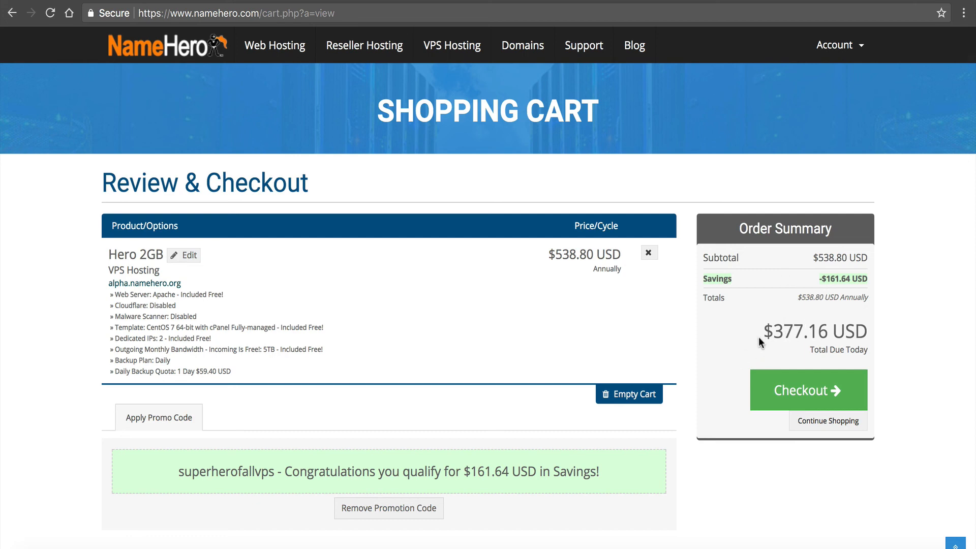
mouse_move(810, 336)
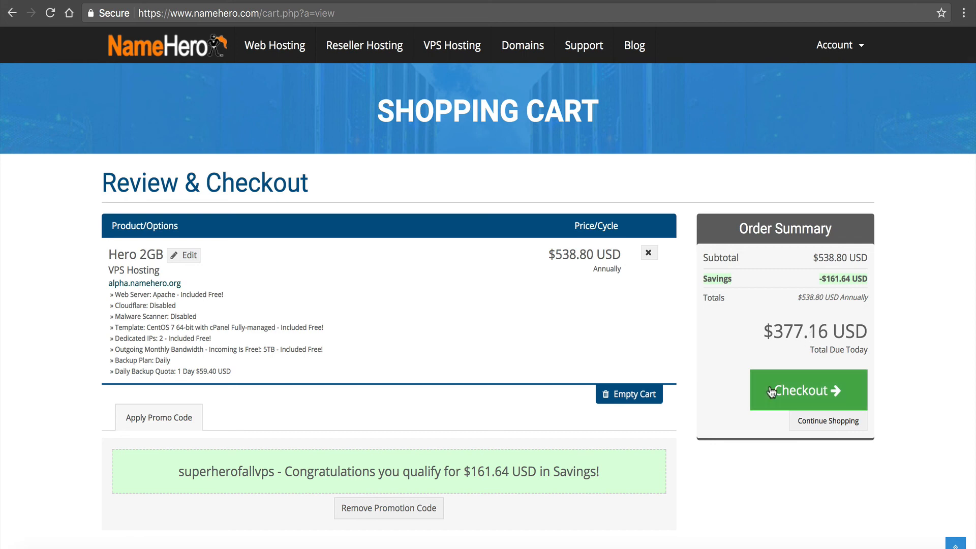
left_click(807, 391)
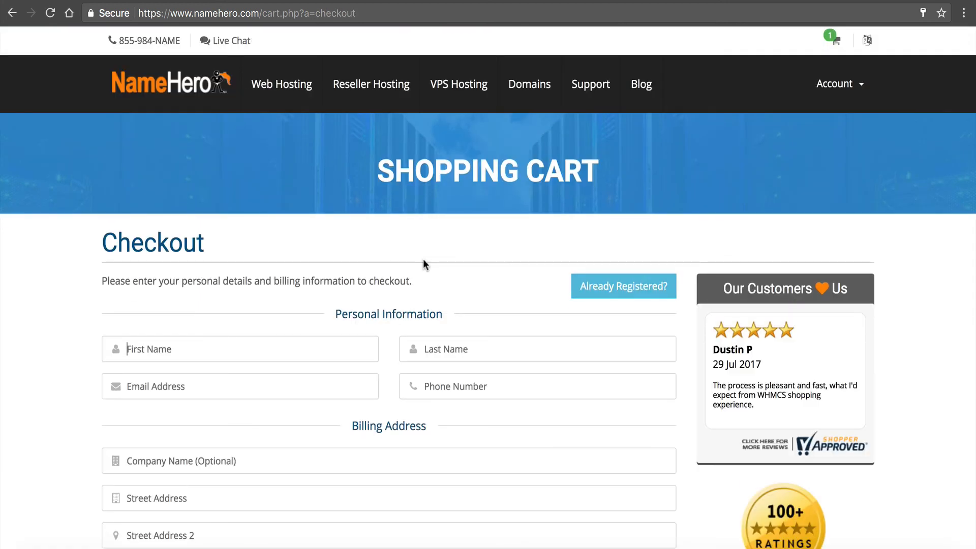
Review the registration form and leave 'How did you find us?' at None.
scroll("down", 3)
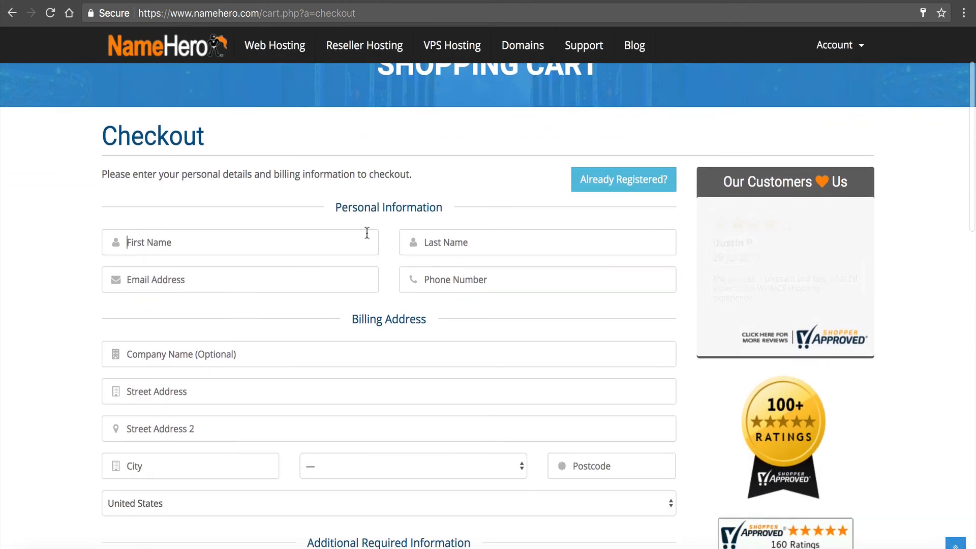
scroll("down", 3)
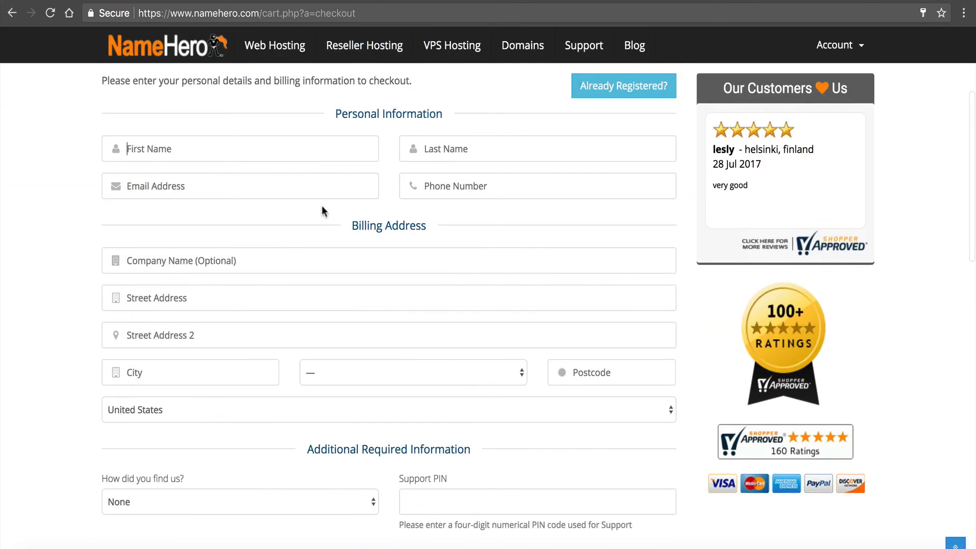
scroll("down", 3)
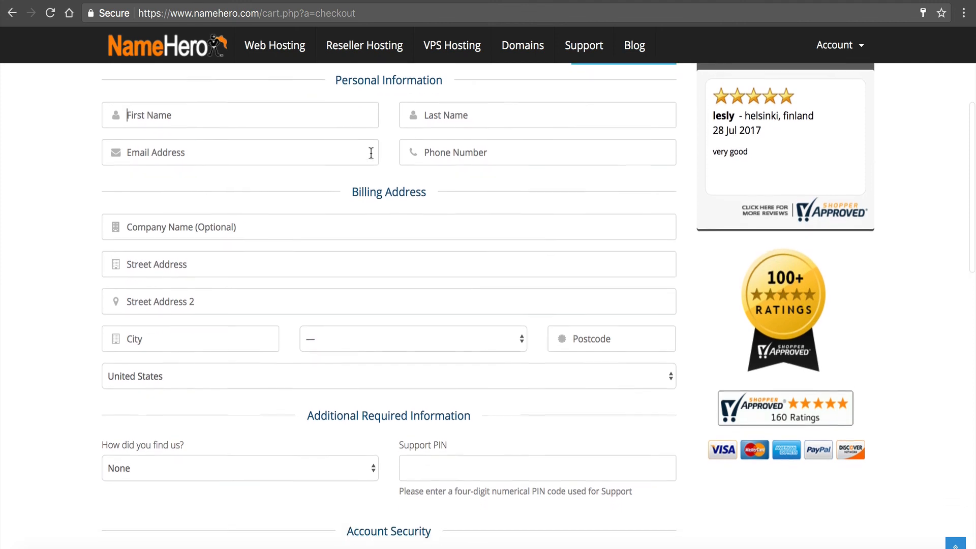
scroll("down", 3)
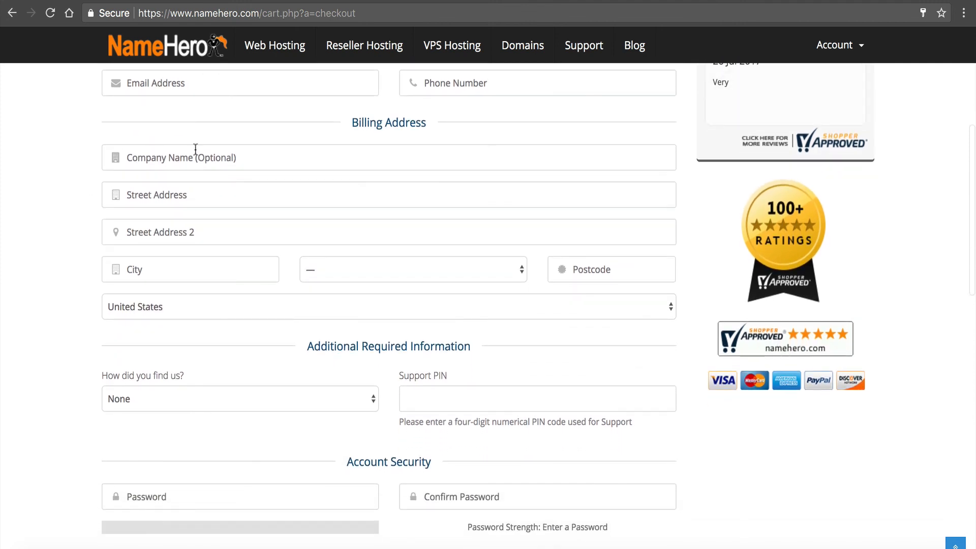
scroll("down", 3)
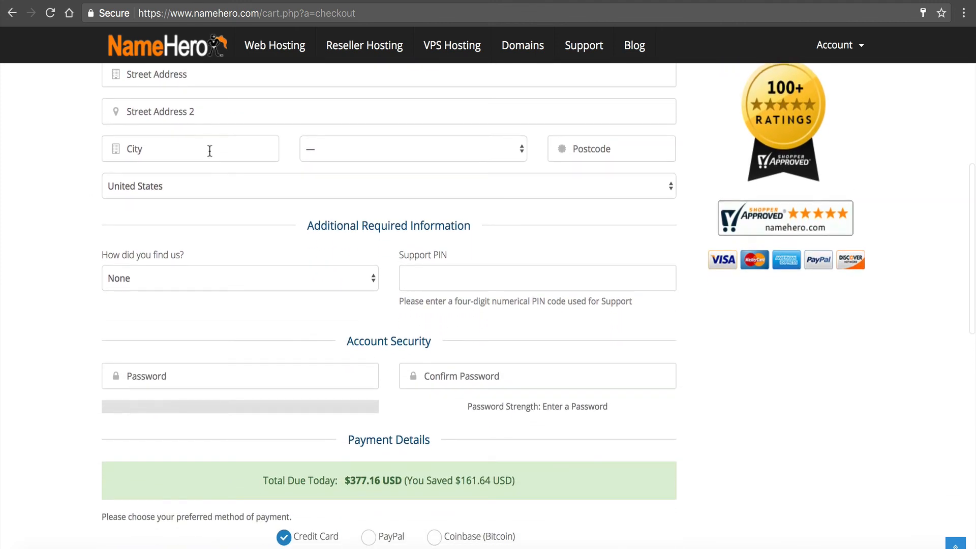
scroll("down", 3)
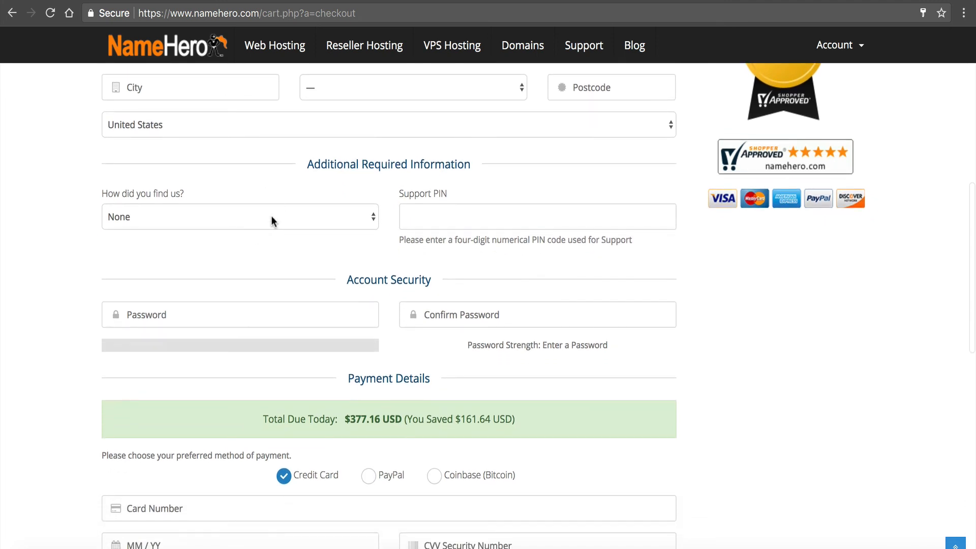
left_click(239, 216)
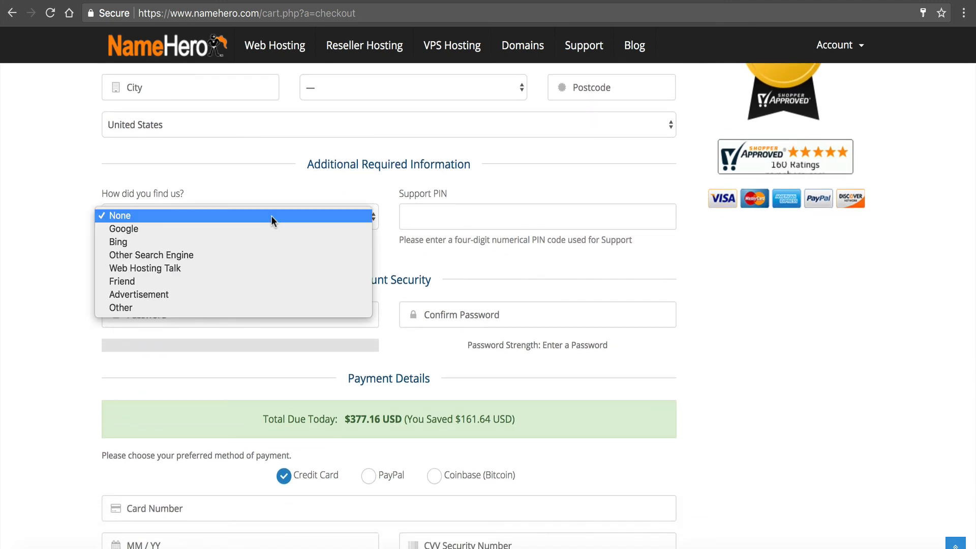
left_click(536, 216)
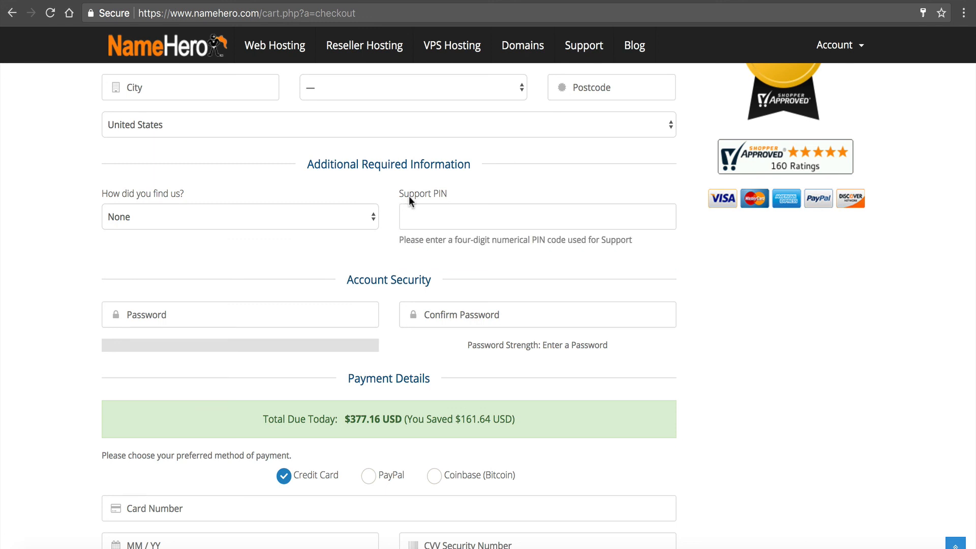
left_click(537, 216)
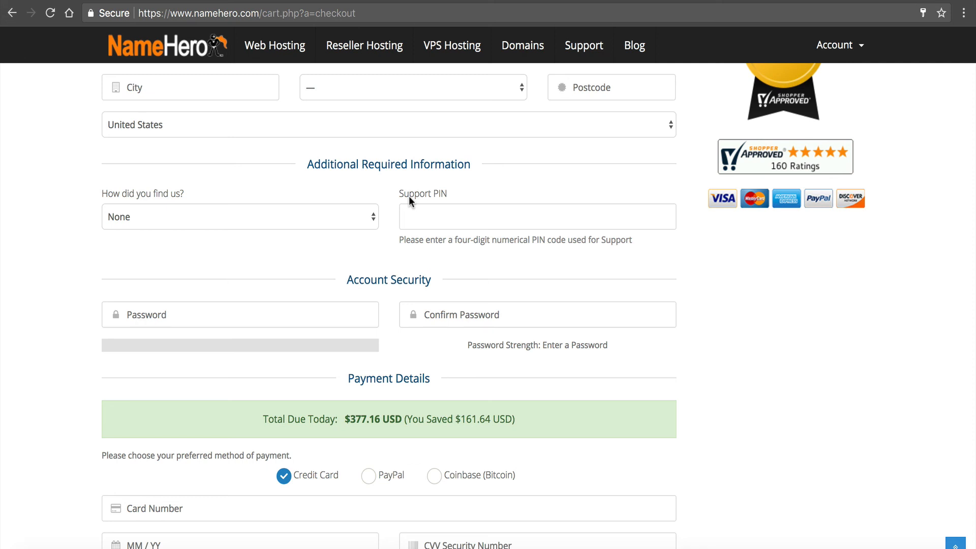
Scroll through the payment details showing $377.16 due today, leaving all fields empty.
scroll("down", 3)
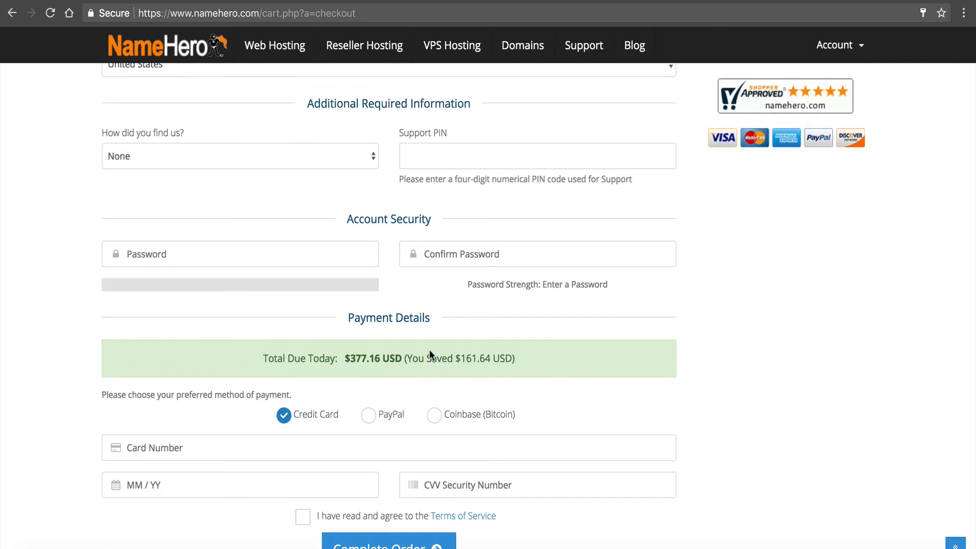
scroll("up", 3)
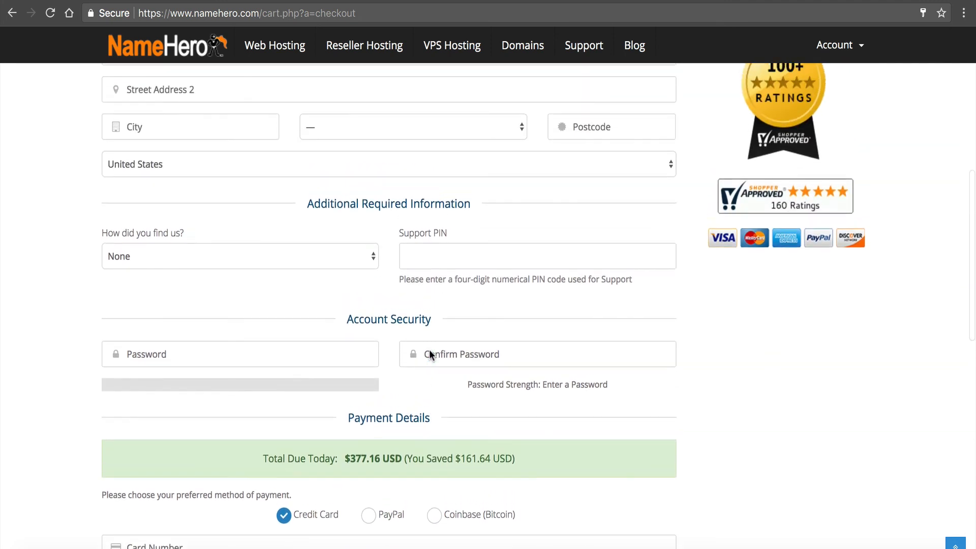
scroll("down", 3)
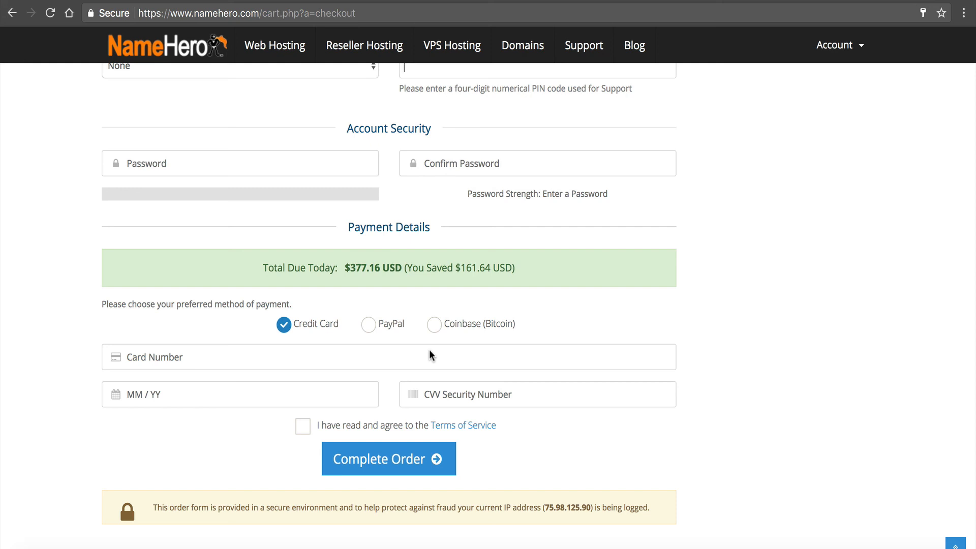
scroll("up", 3)
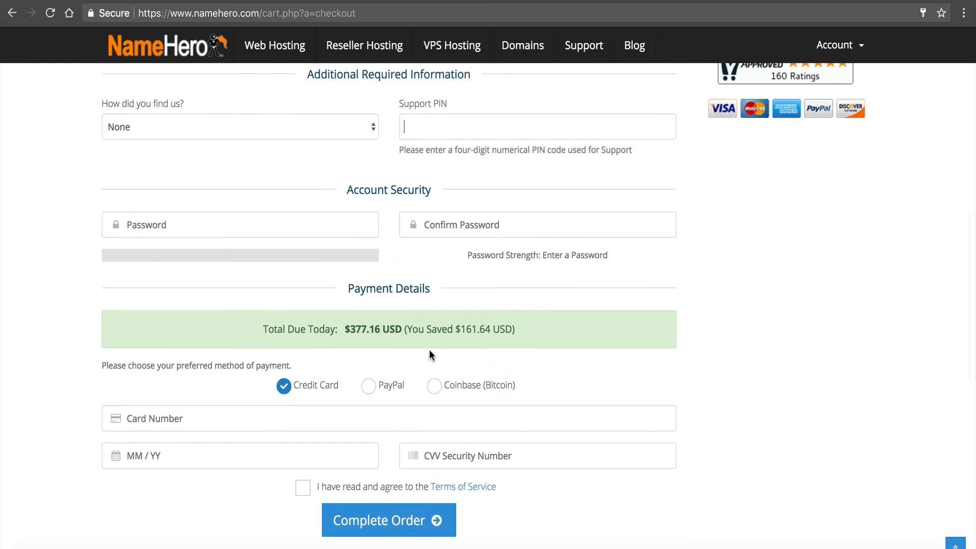
scroll("up", 3)
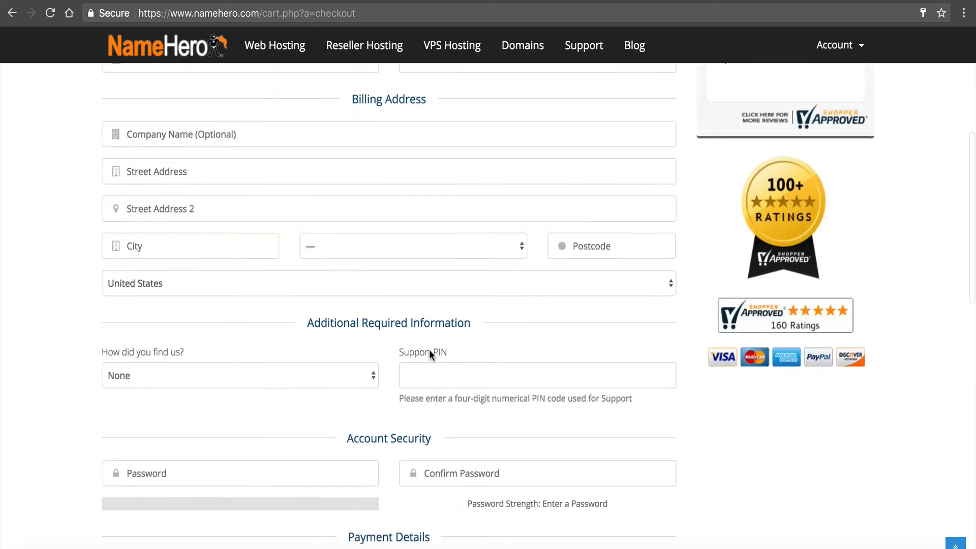
scroll("up", 3)
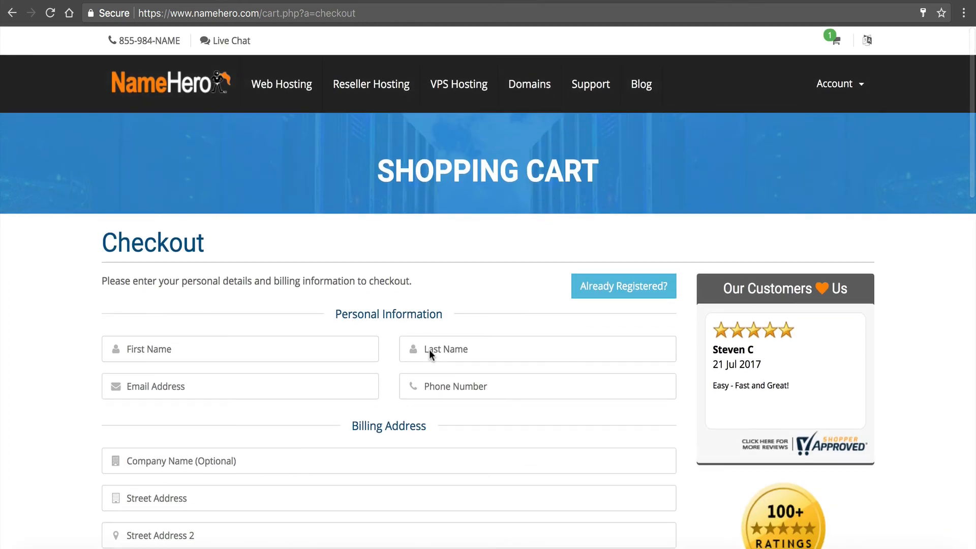